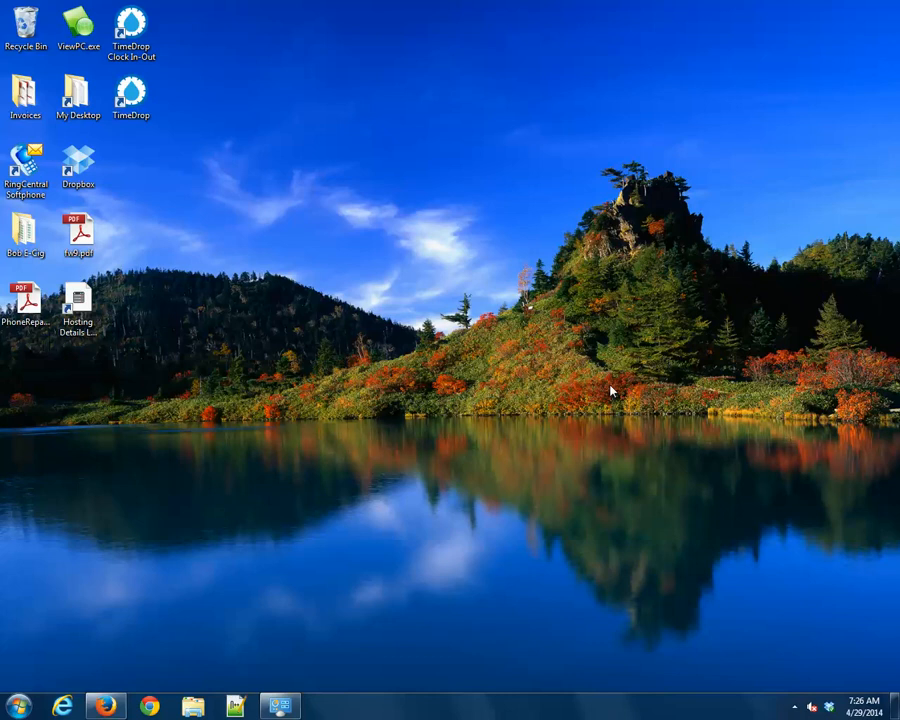
mouse_move(296, 594)
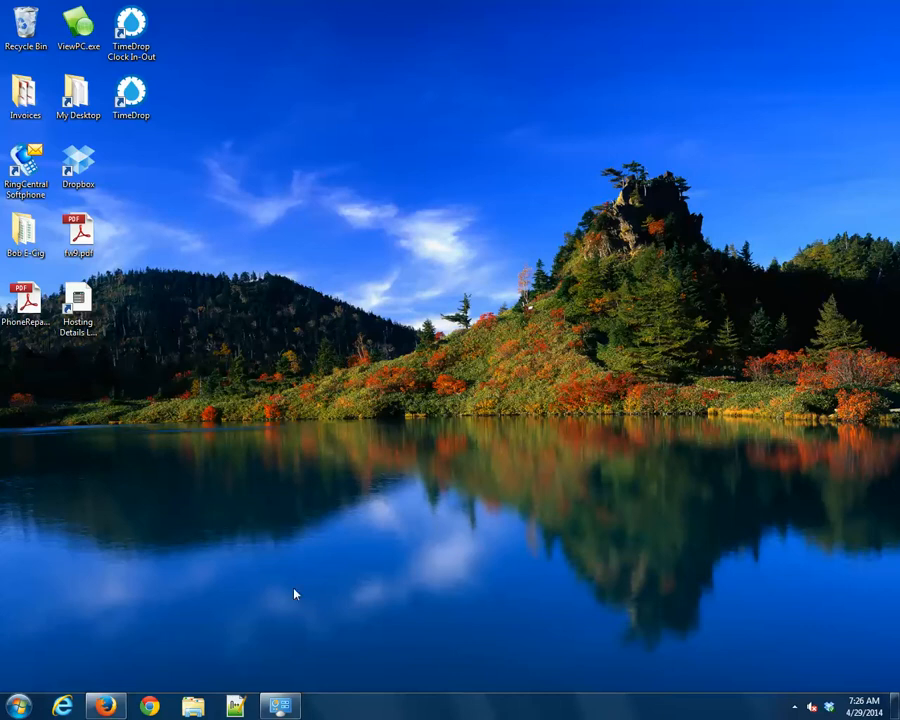
Step: Download the EVO Green Windows driver POS-X_Thermal_Printer_4.50.exe from the POS-X site and save it
click(104, 704)
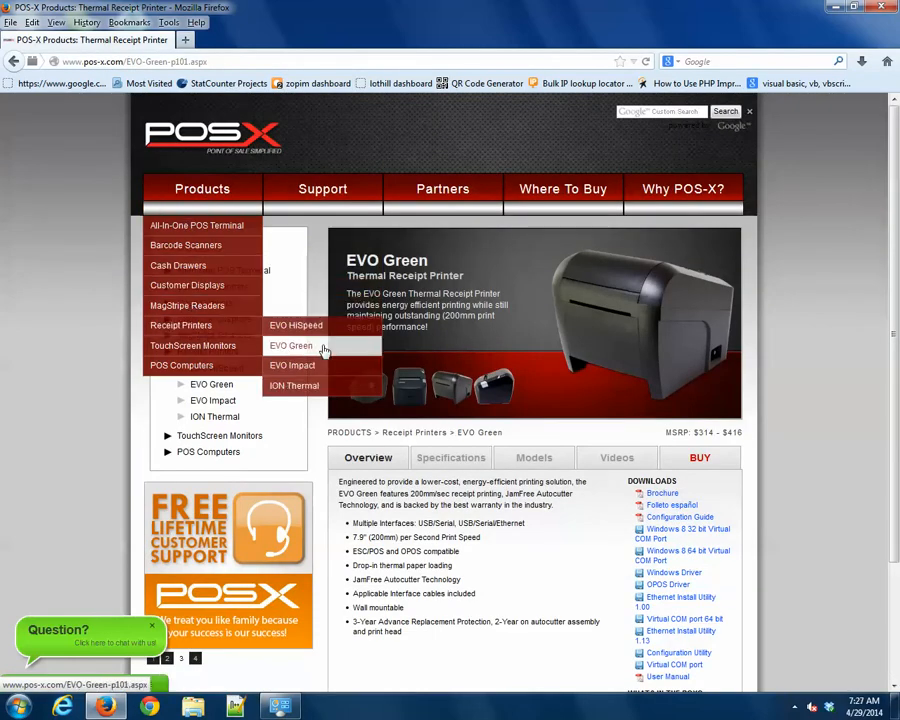
click(292, 344)
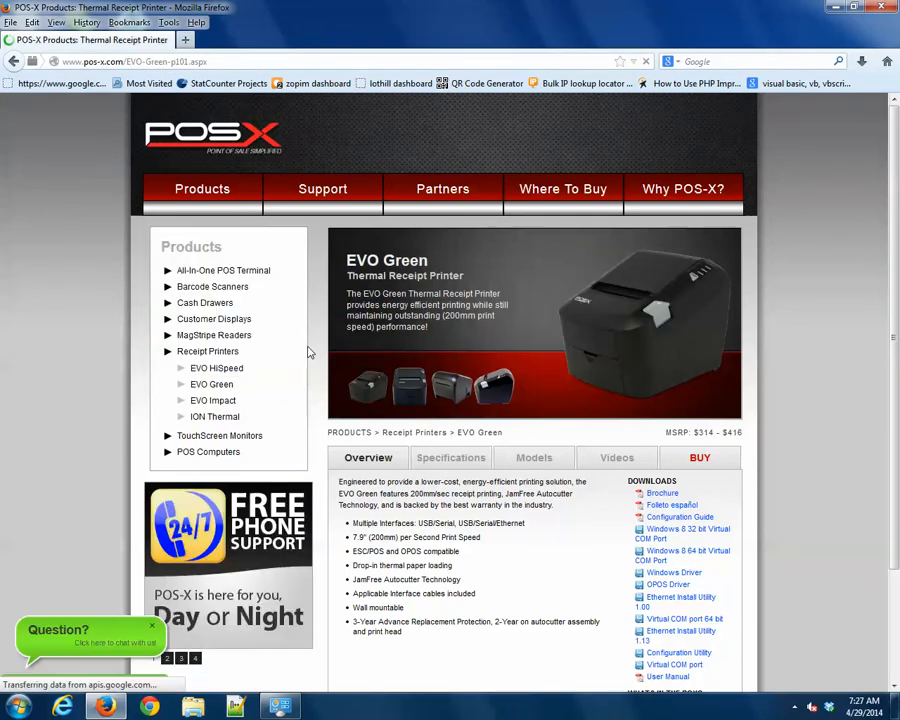
scroll(down, 3)
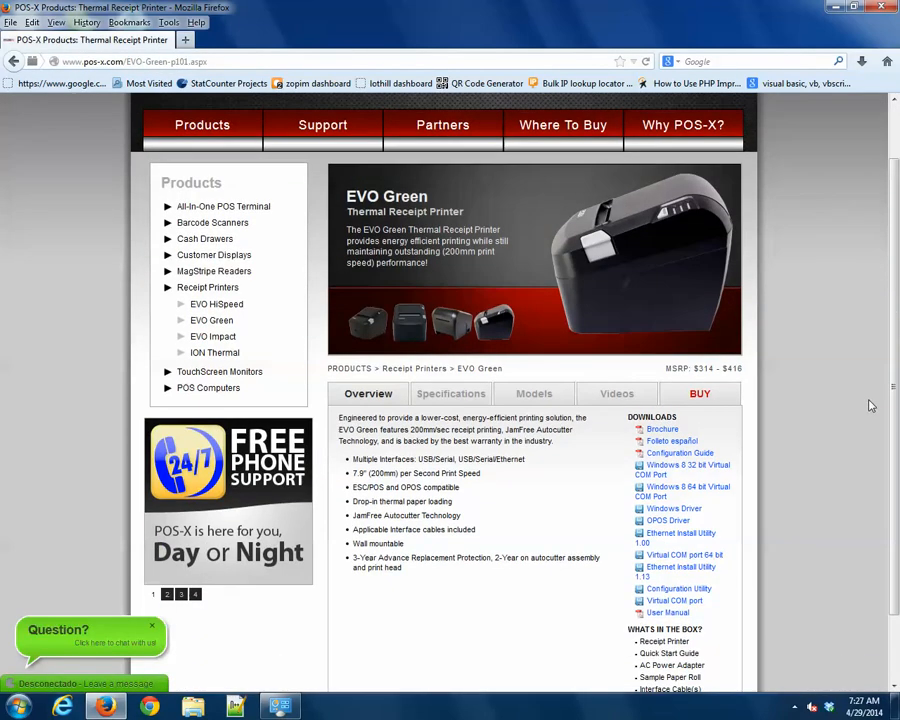
scroll(down, 3)
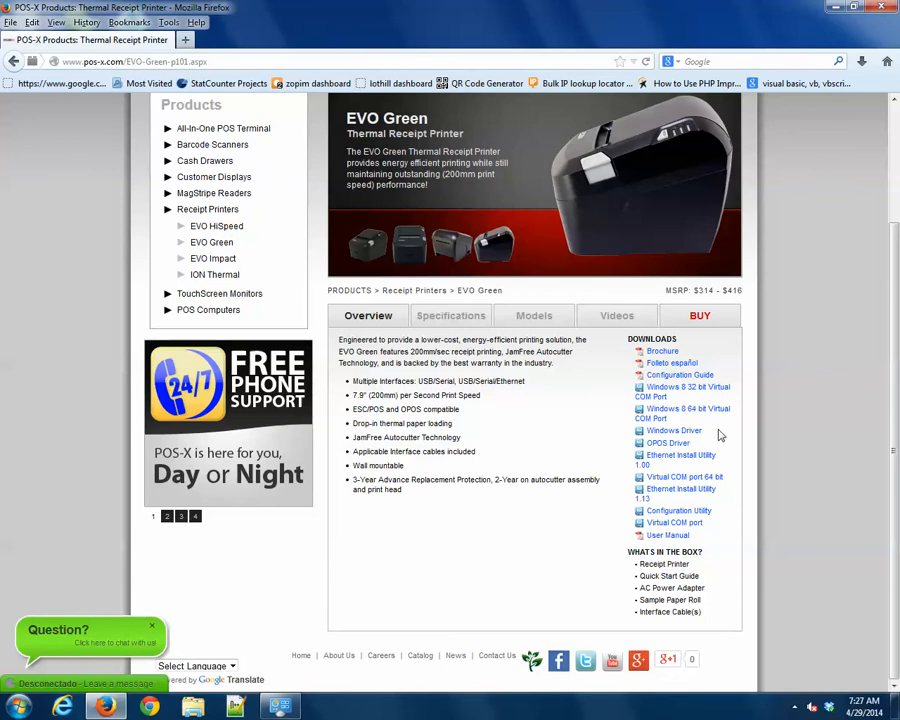
mouse_move(662, 350)
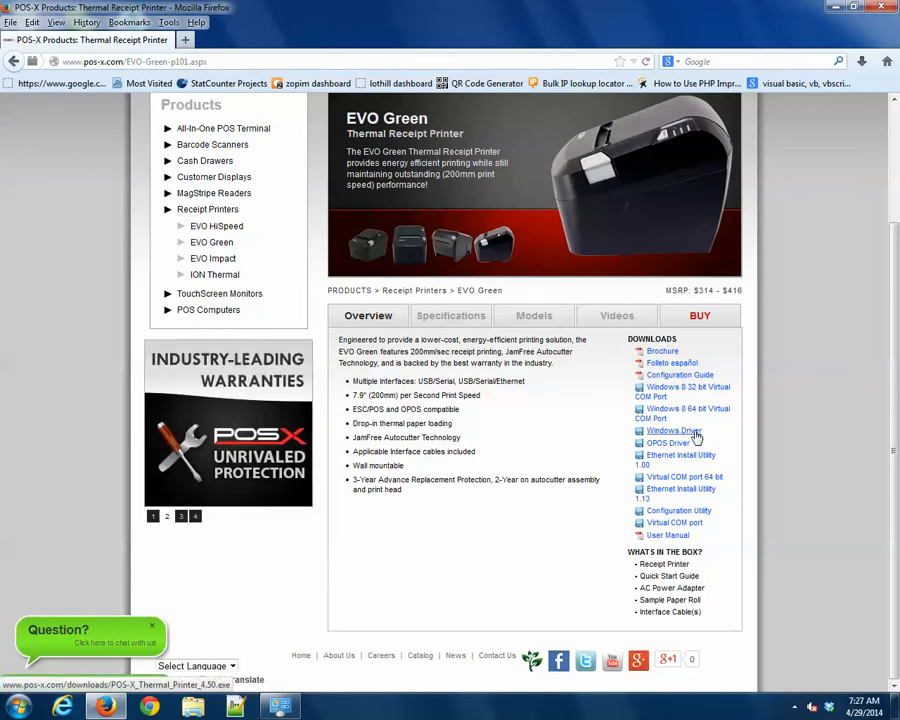
click(674, 430)
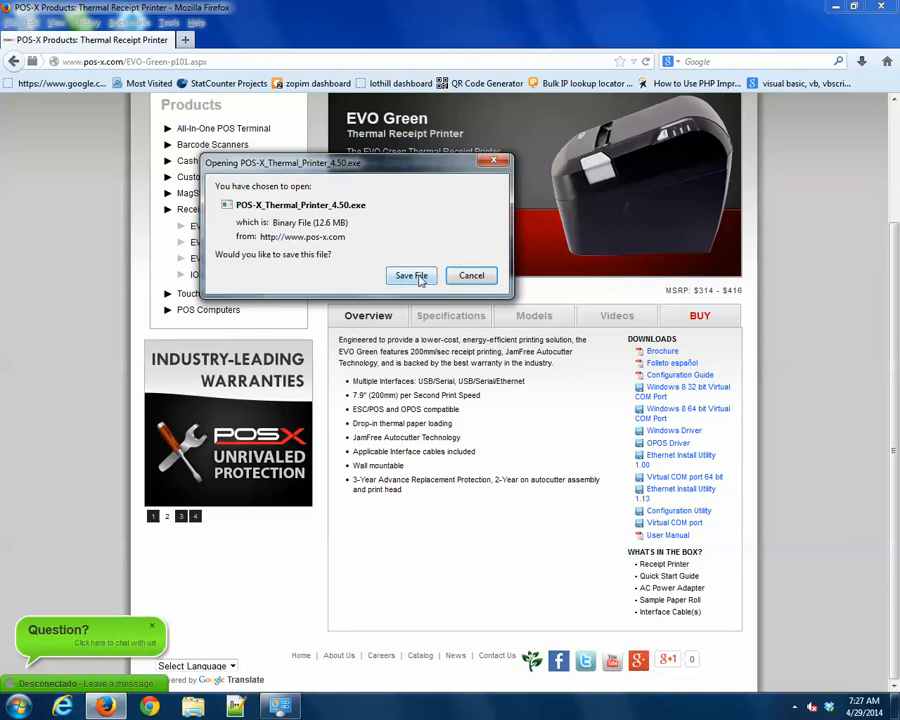
click(412, 276)
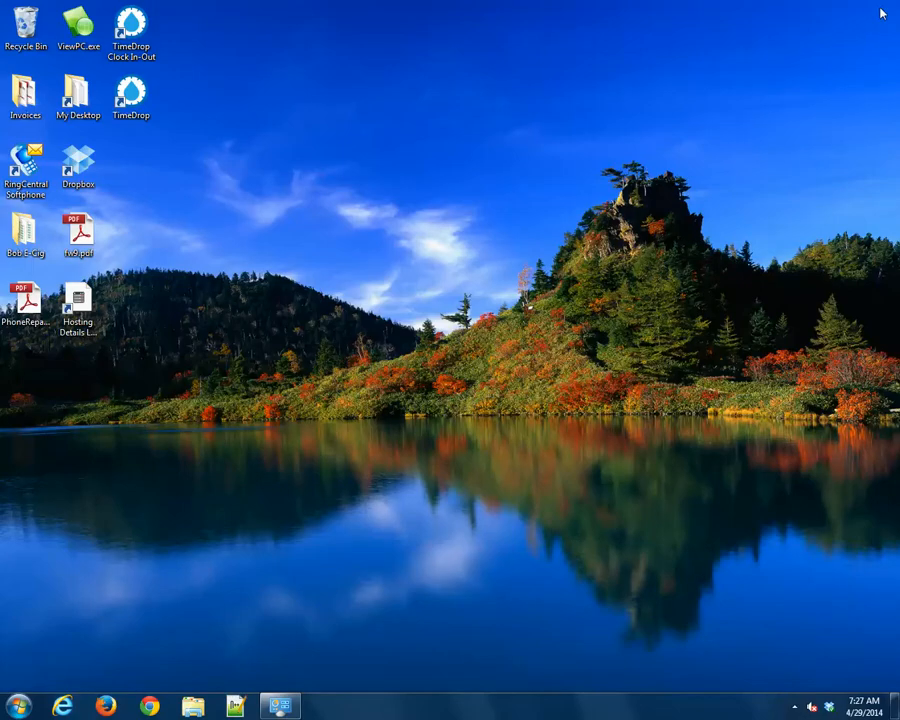
mouse_move(332, 490)
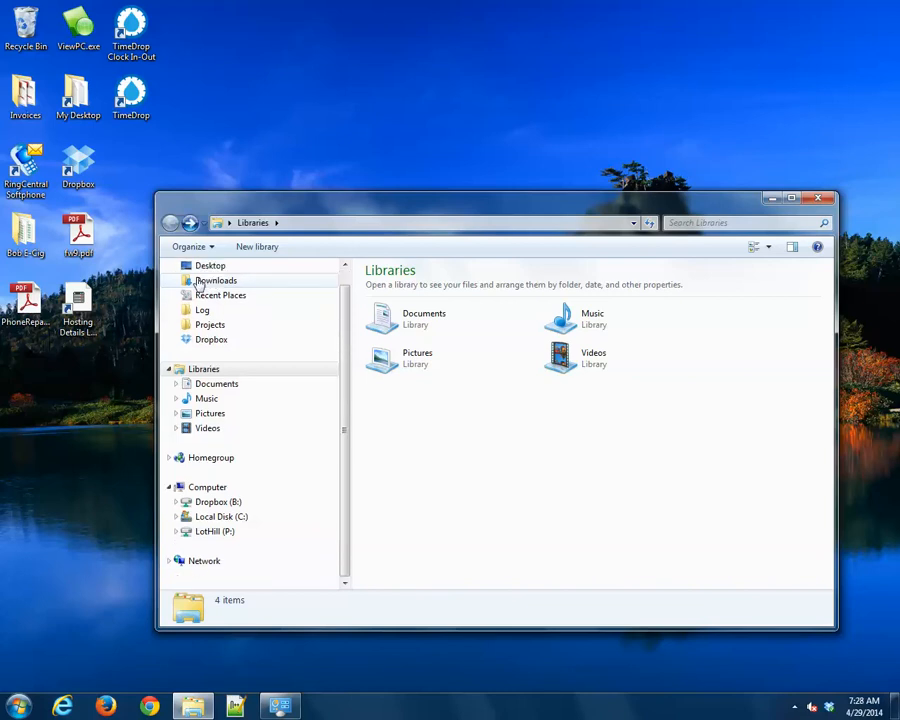
Step: Locate and select POS-X_Thermal_Printer_4.50.exe in the Downloads folder
click(216, 280)
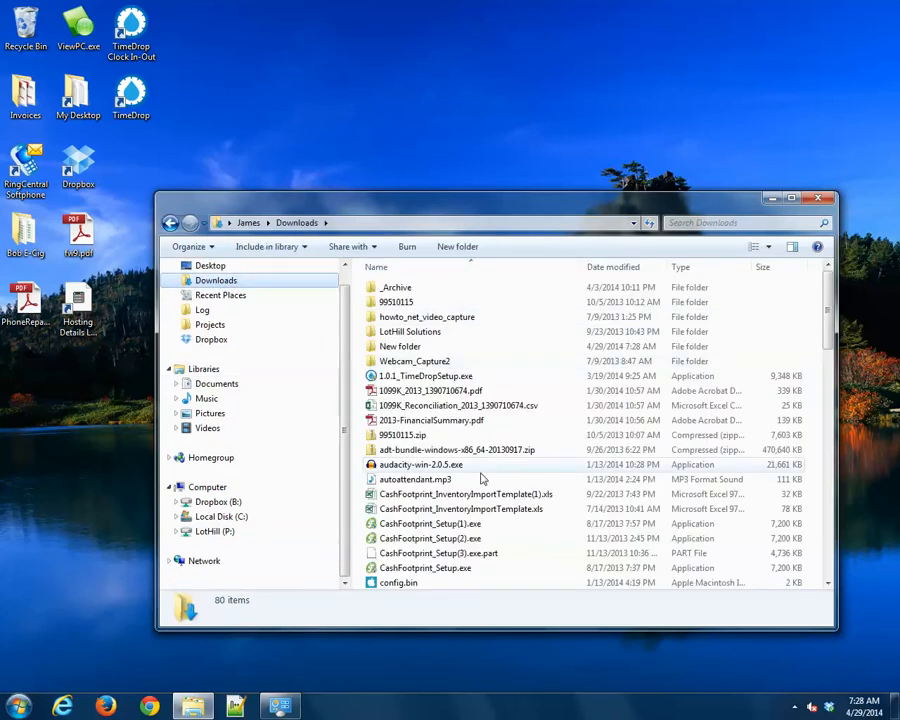
click(460, 510)
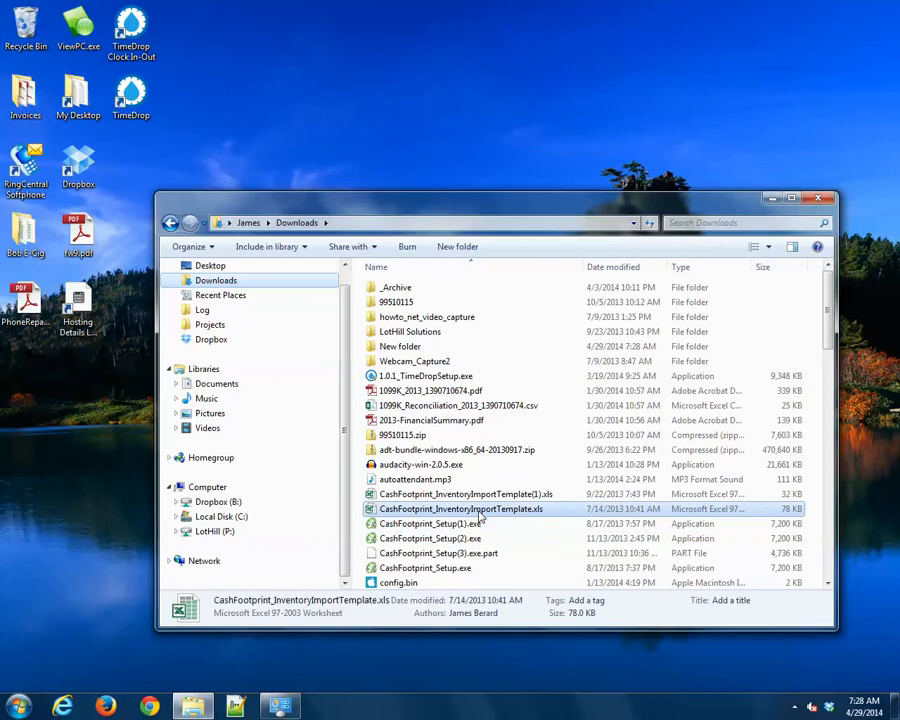
scroll(down, 3)
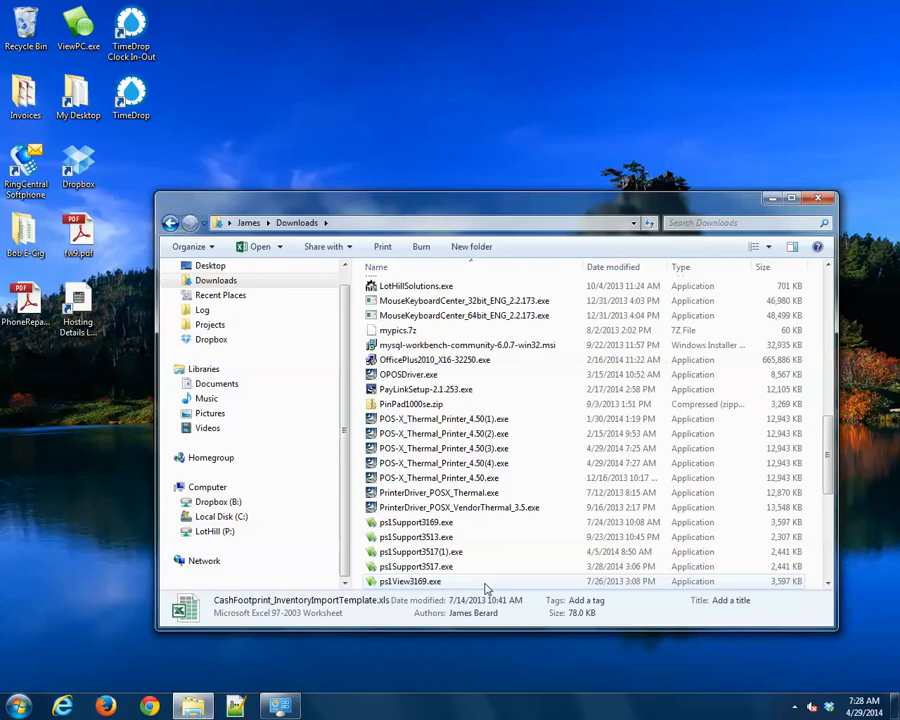
click(438, 476)
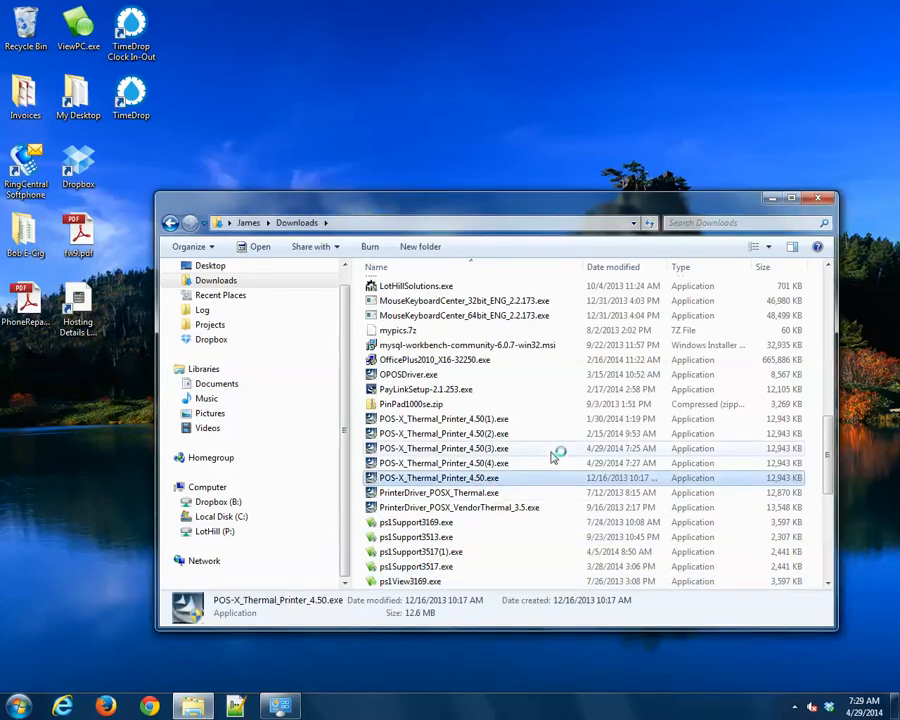
Step: Run the installer and install the POS-X driver for Windows 7 over USB, dismissing the completion notice
double_click(438, 476)
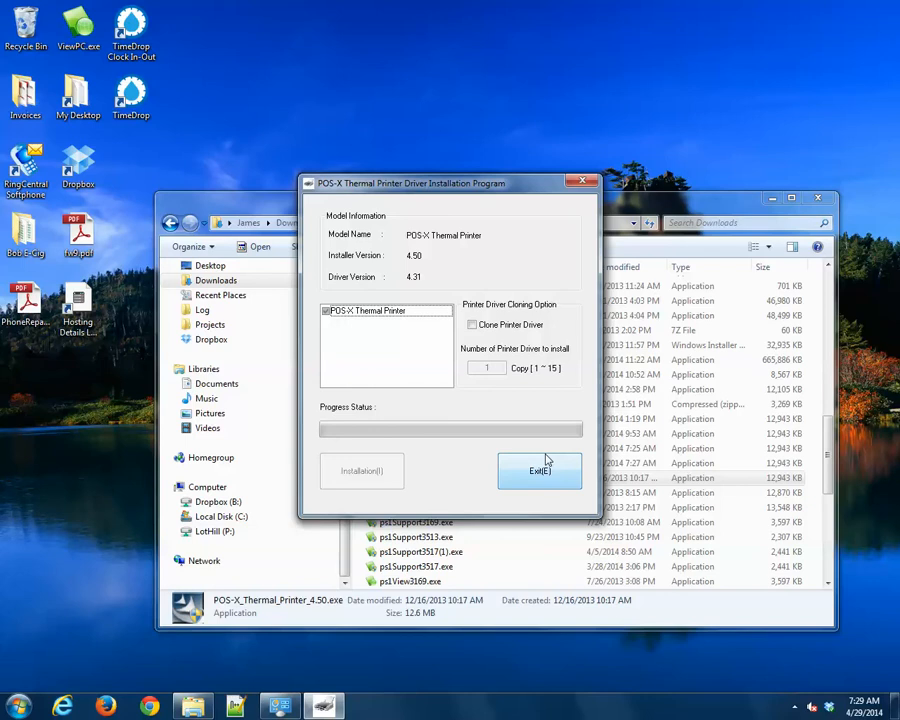
mouse_move(360, 312)
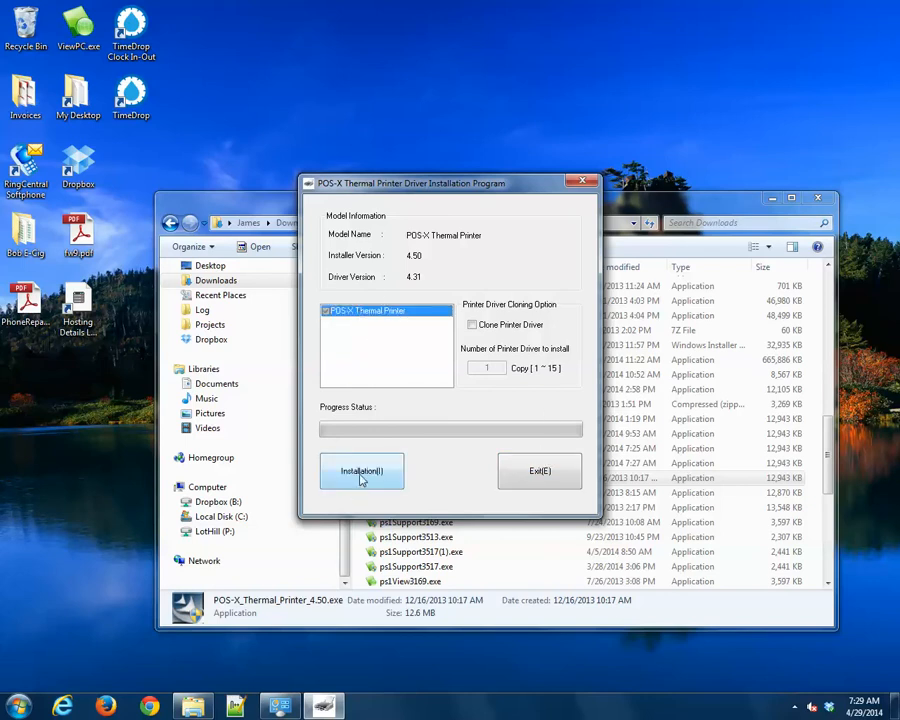
click(360, 472)
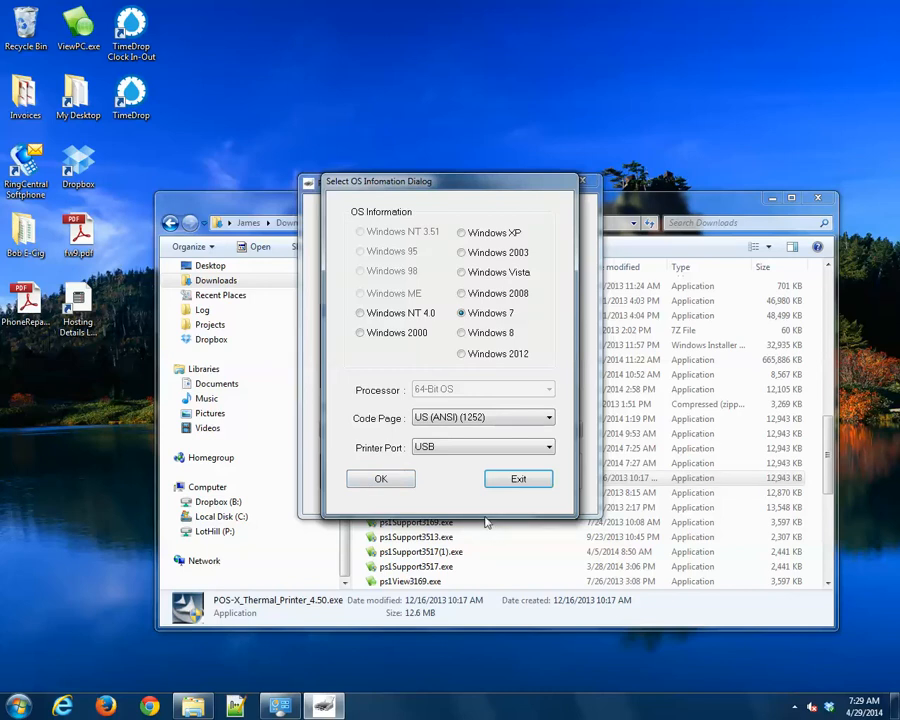
mouse_move(448, 488)
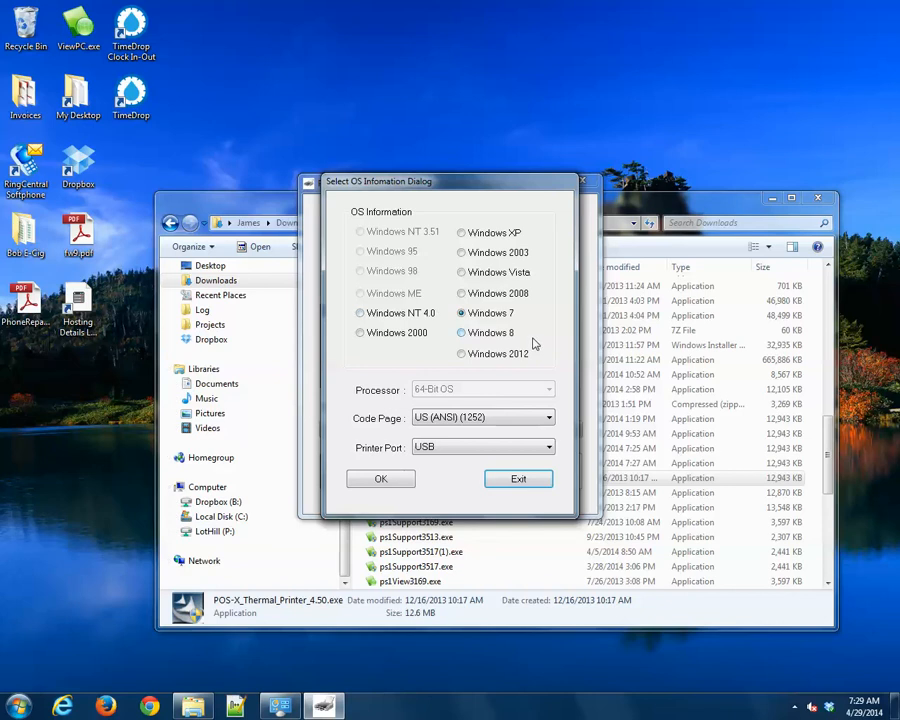
mouse_move(388, 390)
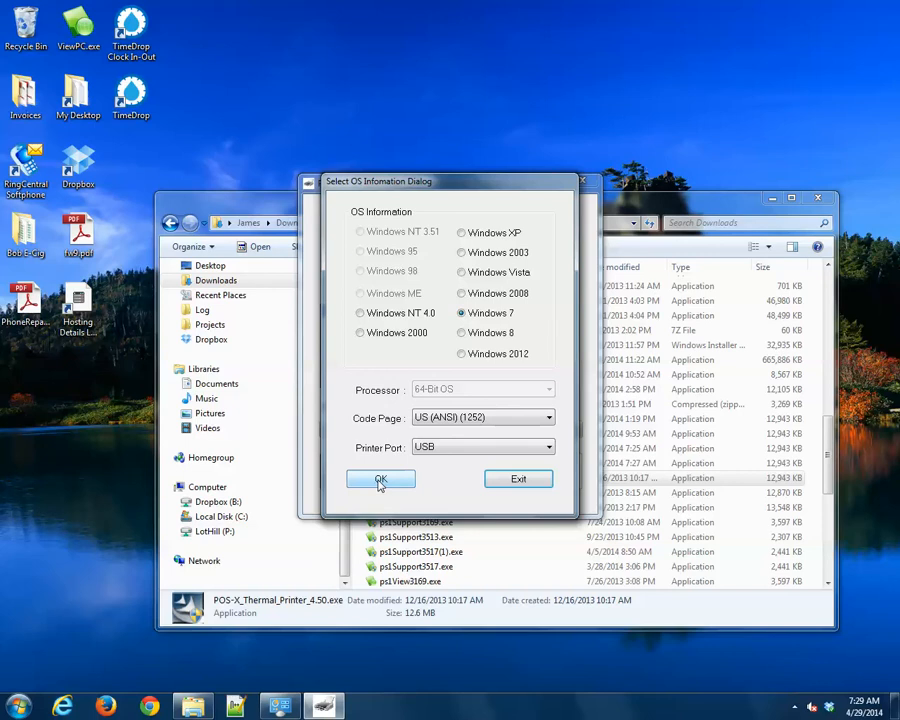
click(380, 480)
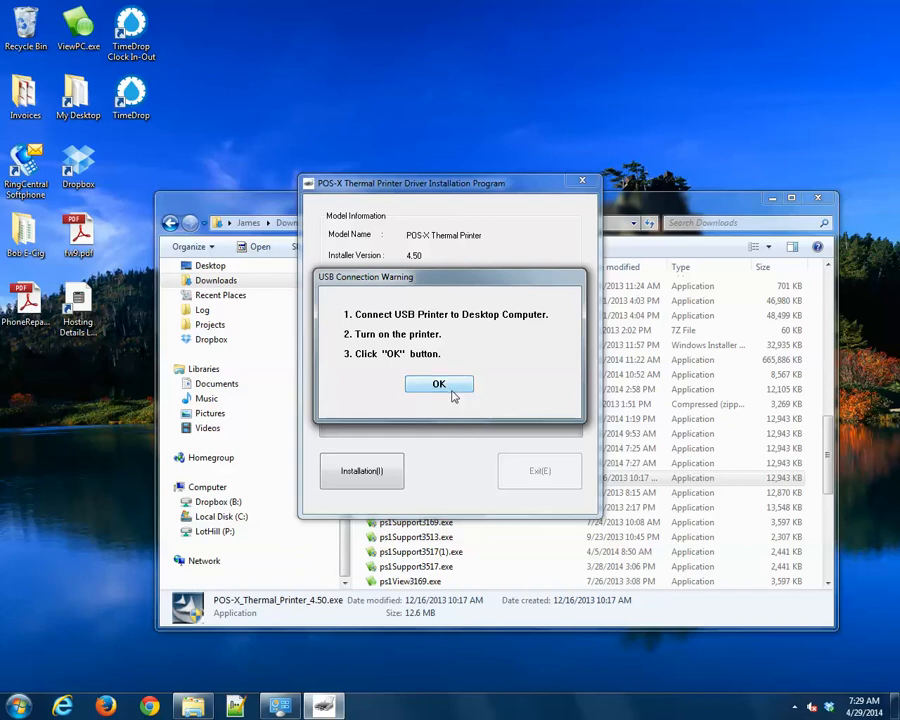
click(438, 384)
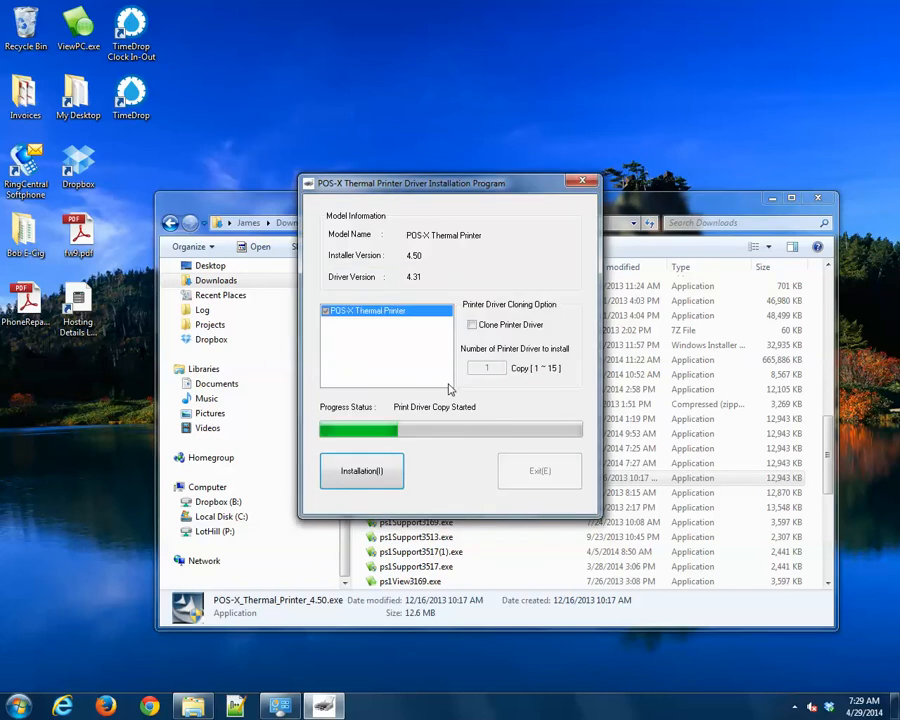
click(360, 470)
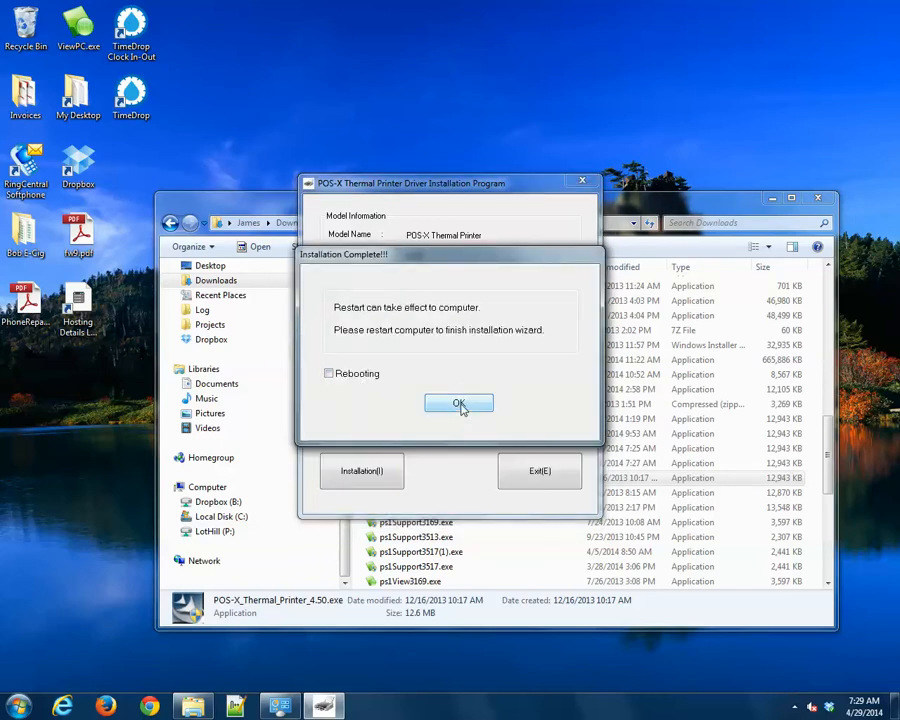
click(458, 404)
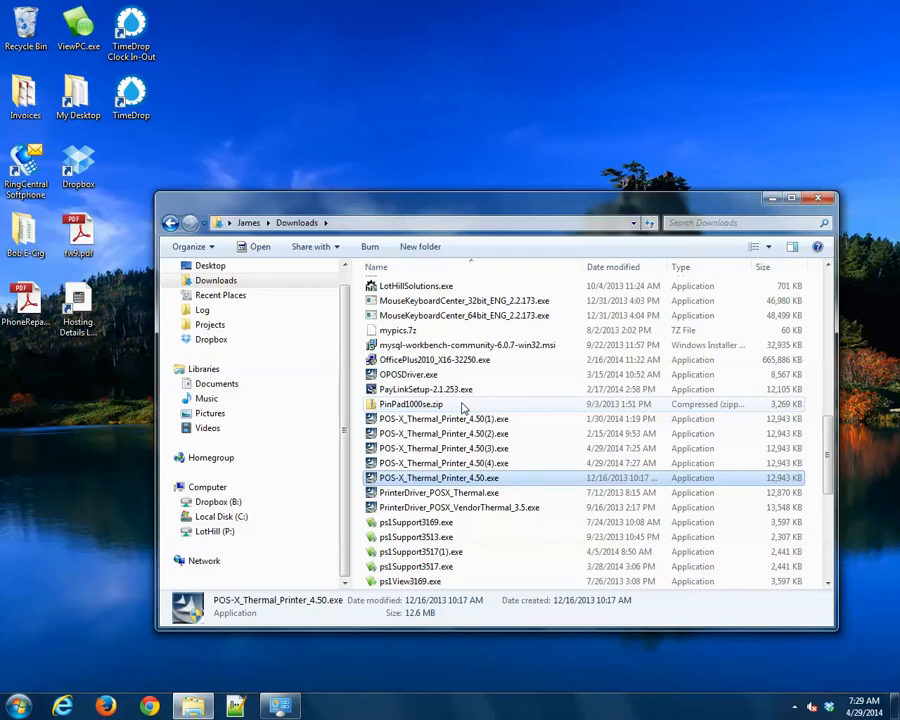
mouse_move(824, 198)
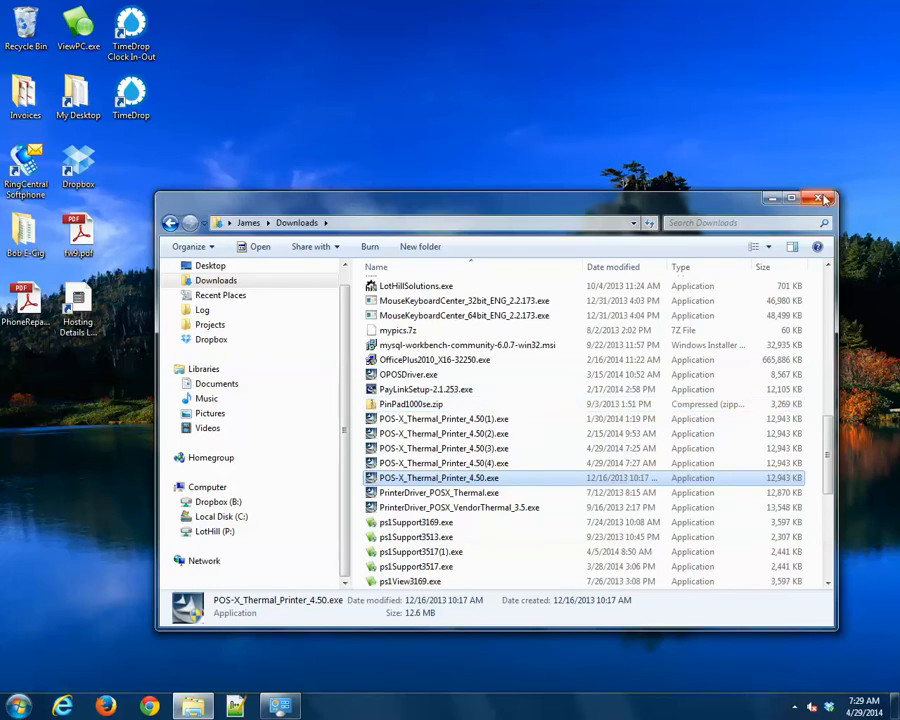
Step: Close the Downloads window and bring up Devices and Printers from the Start menu
click(824, 198)
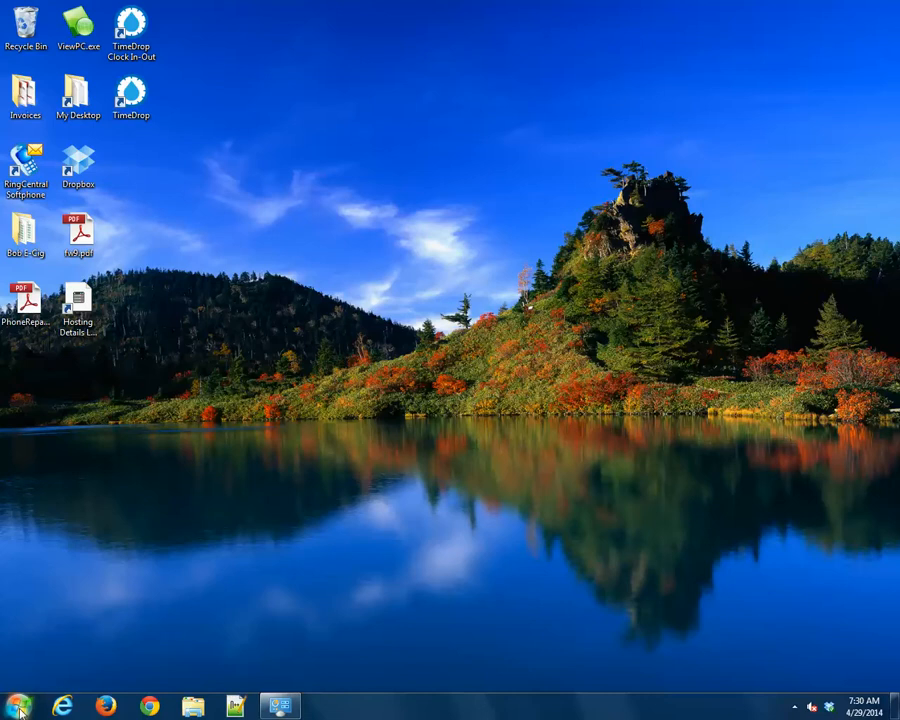
click(12, 704)
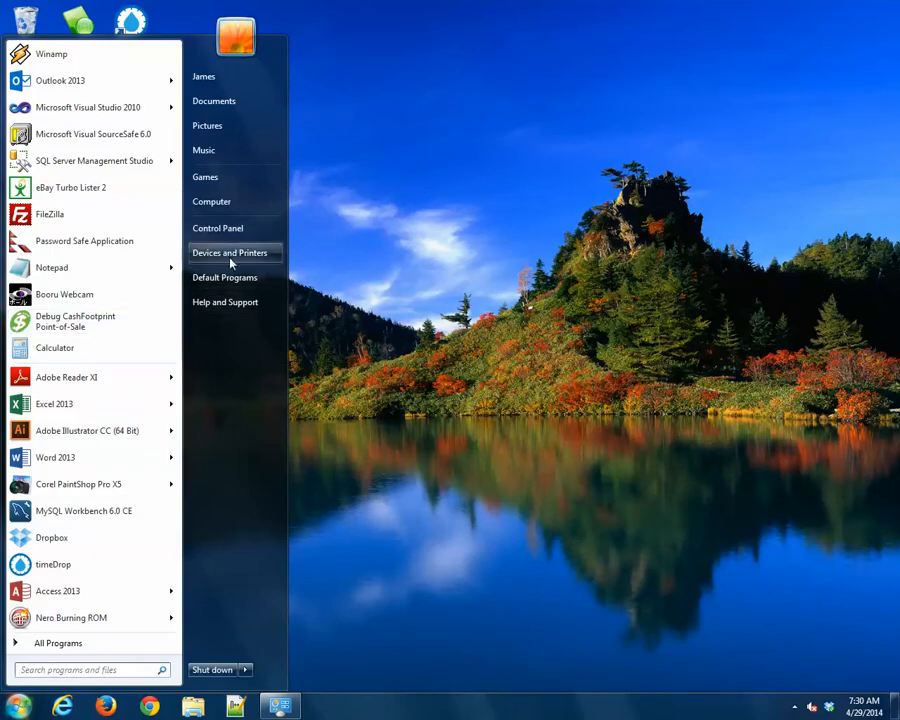
click(228, 252)
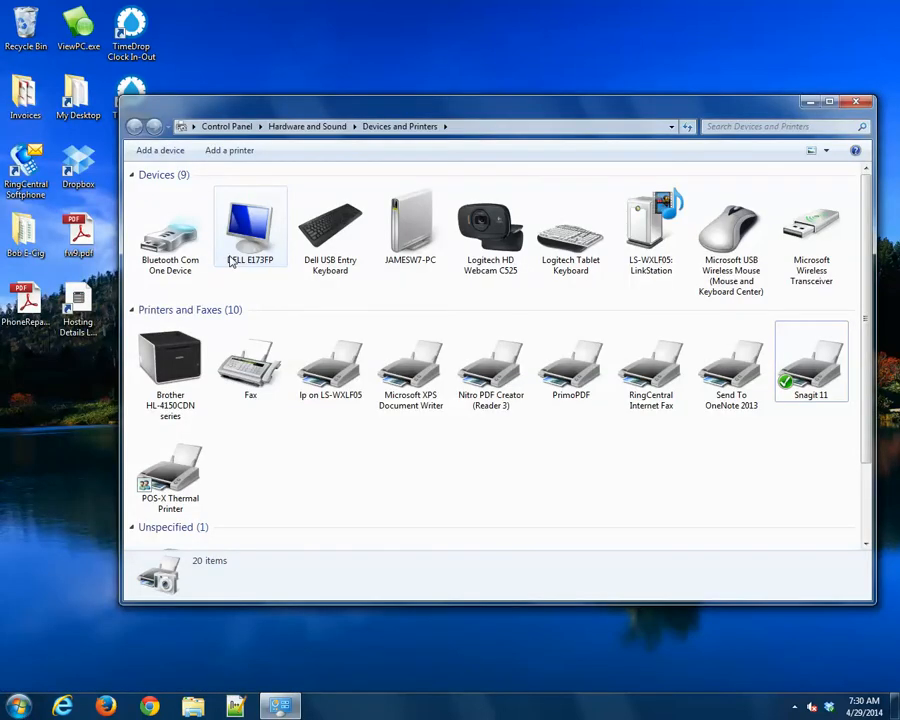
mouse_move(170, 470)
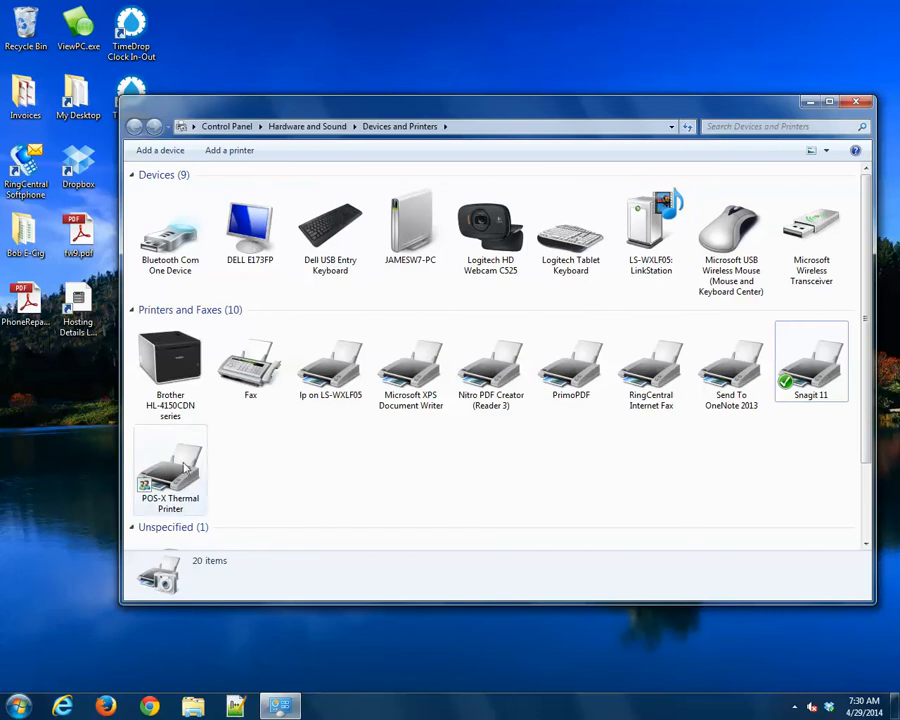
Step: Open Printer properties for the POS-X Thermal Printer from its context menu
right_click(170, 464)
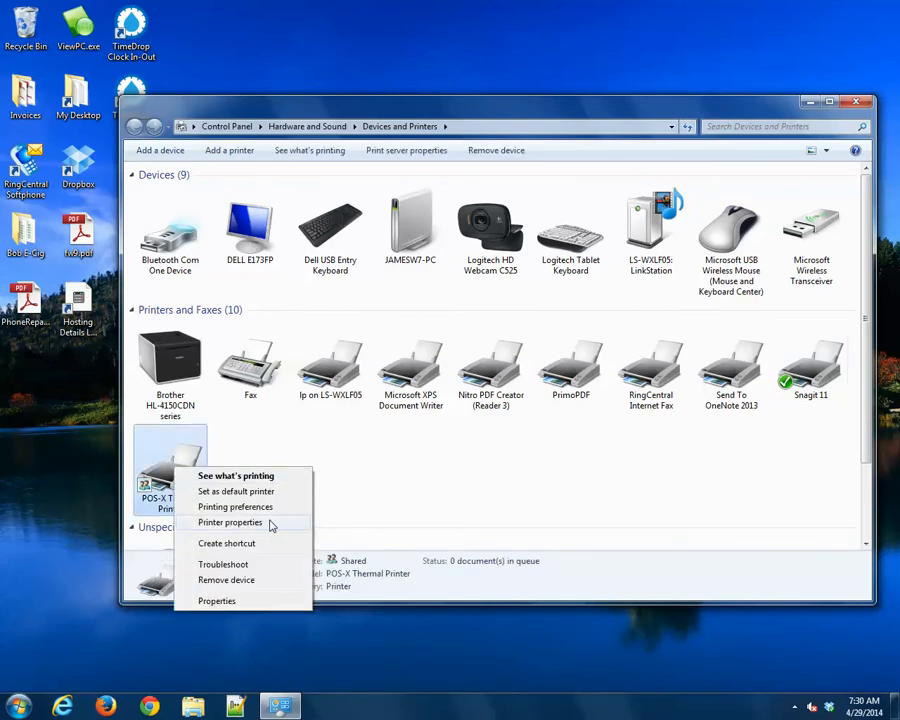
click(230, 522)
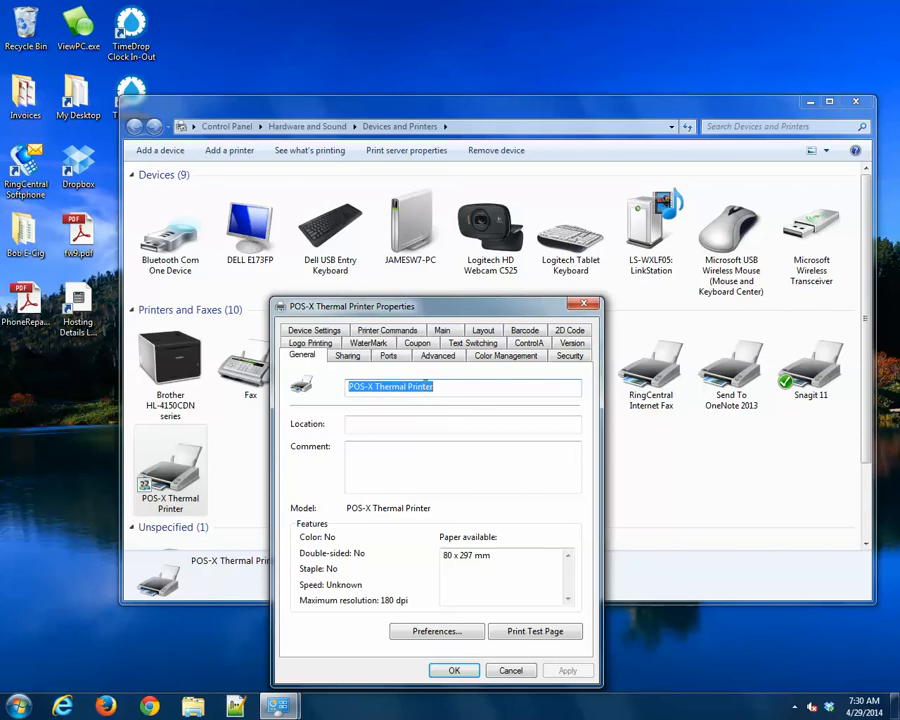
Step: Under Printer Commands, turn off both Open Cash Drawer #1 options and set Cut the paper to No Feed
click(386, 356)
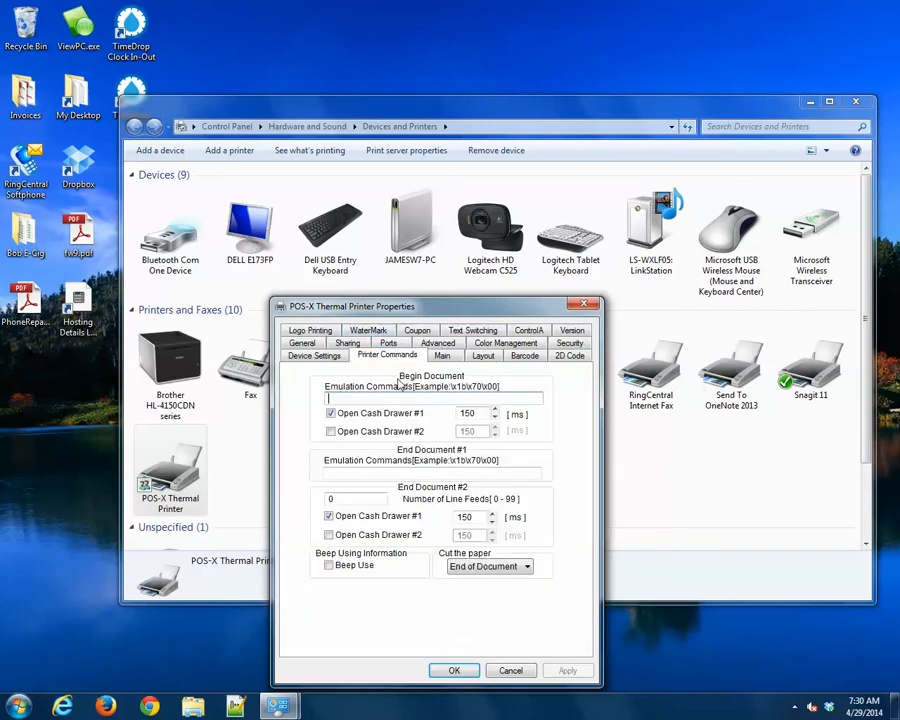
click(330, 412)
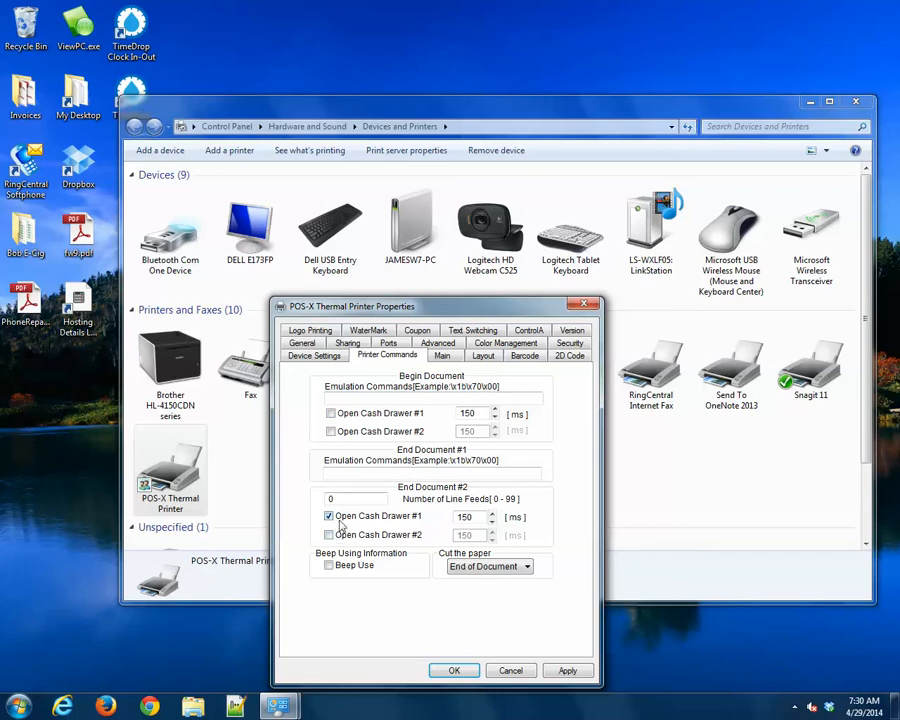
click(328, 516)
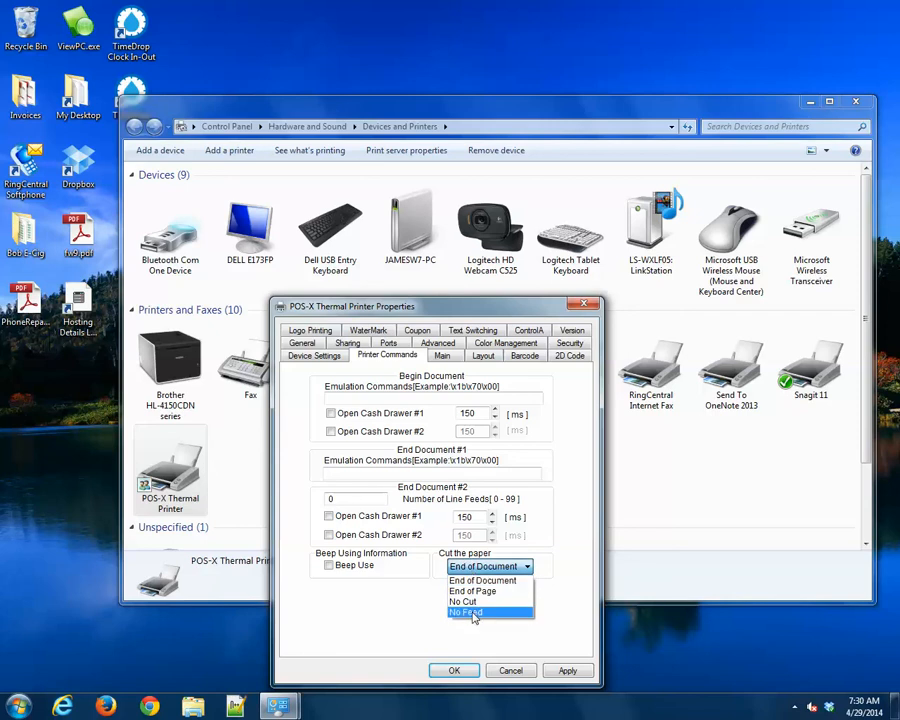
click(466, 612)
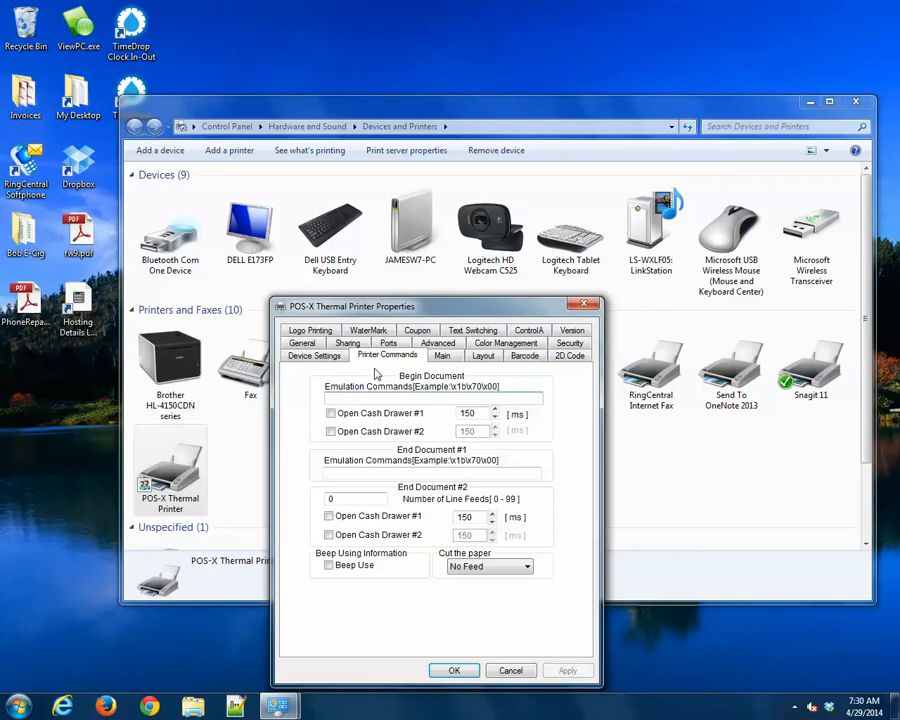
mouse_move(318, 452)
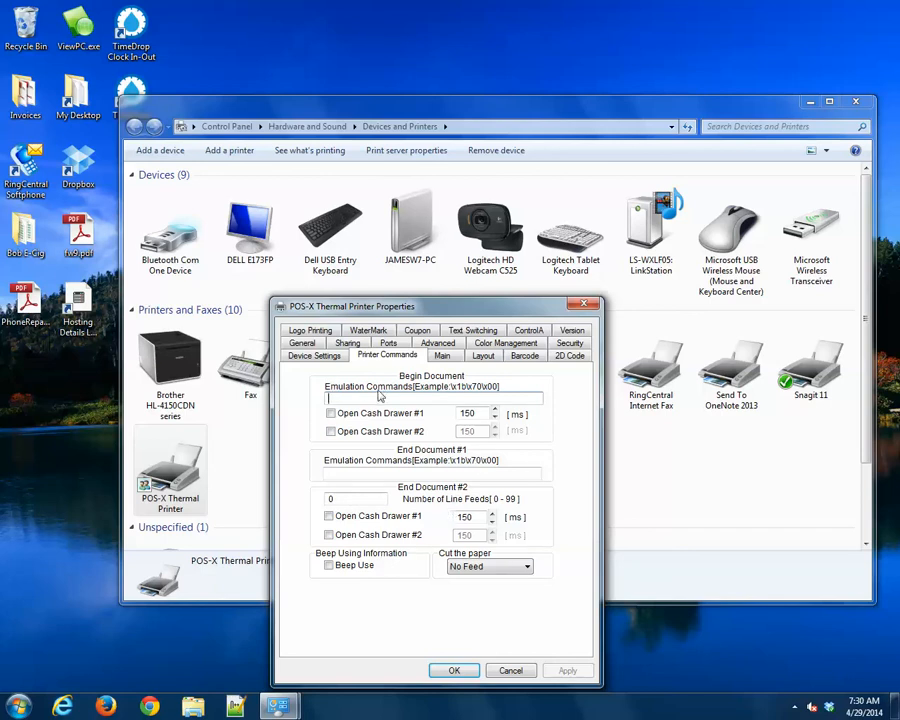
mouse_move(384, 364)
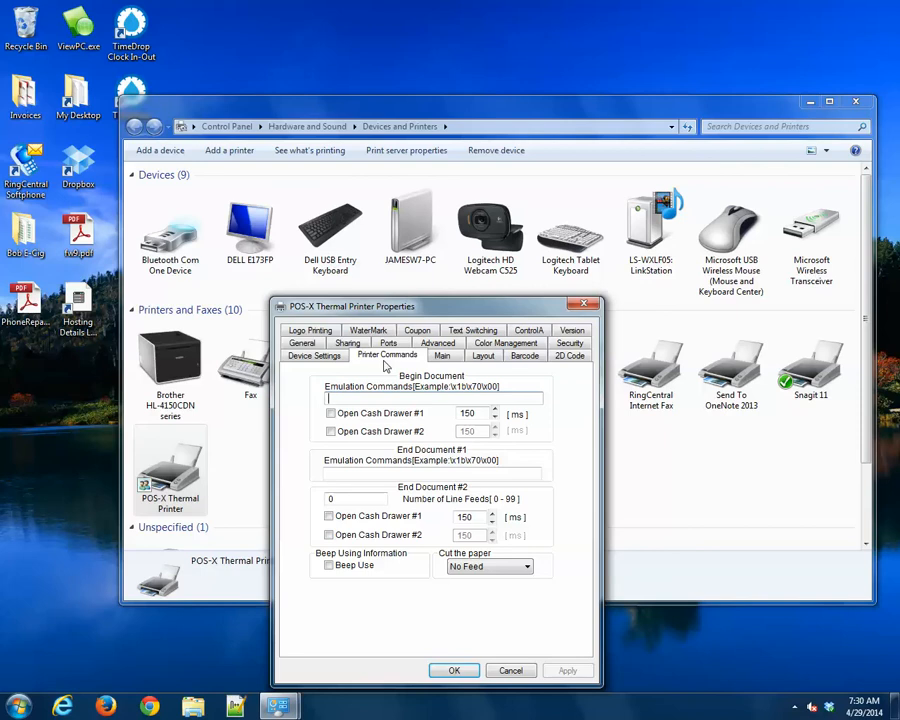
click(312, 330)
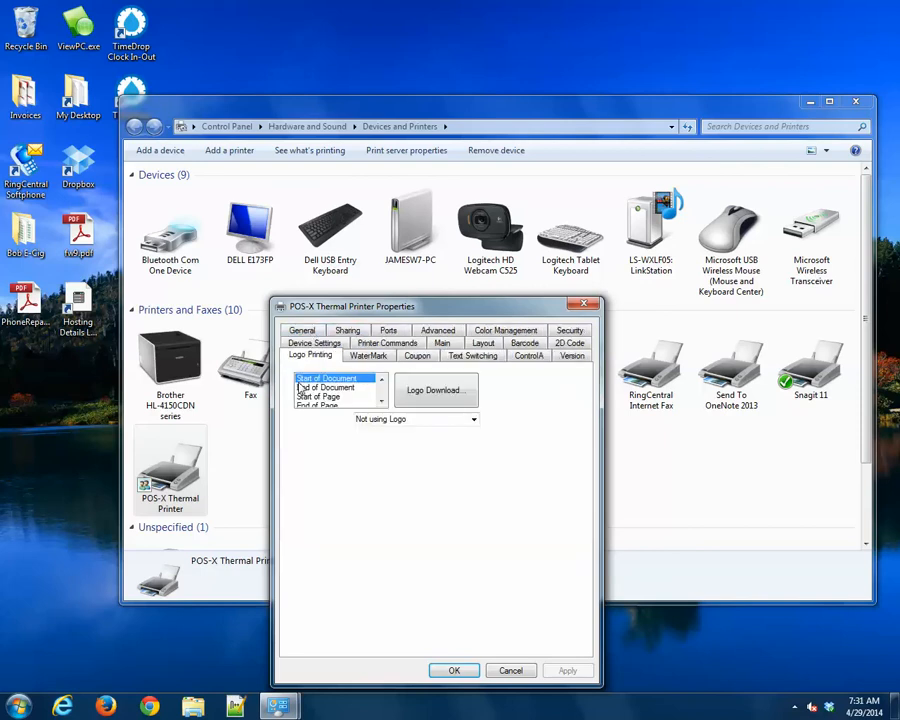
Step: Set the Start of Document logo to Logo in Printer Flash (NV Graphic), number 1, aligned Center
click(382, 400)
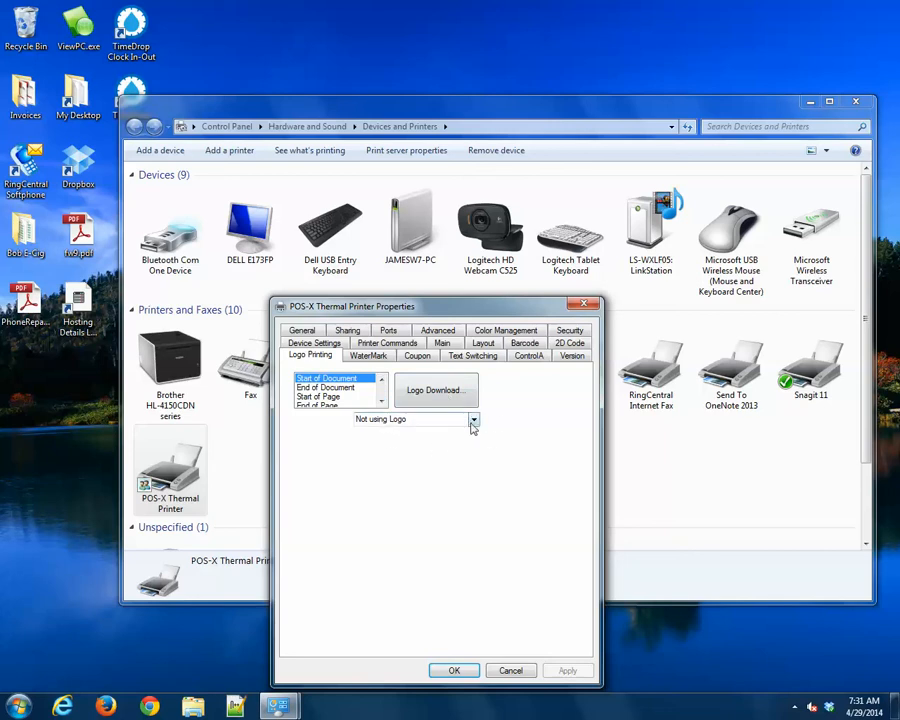
click(472, 420)
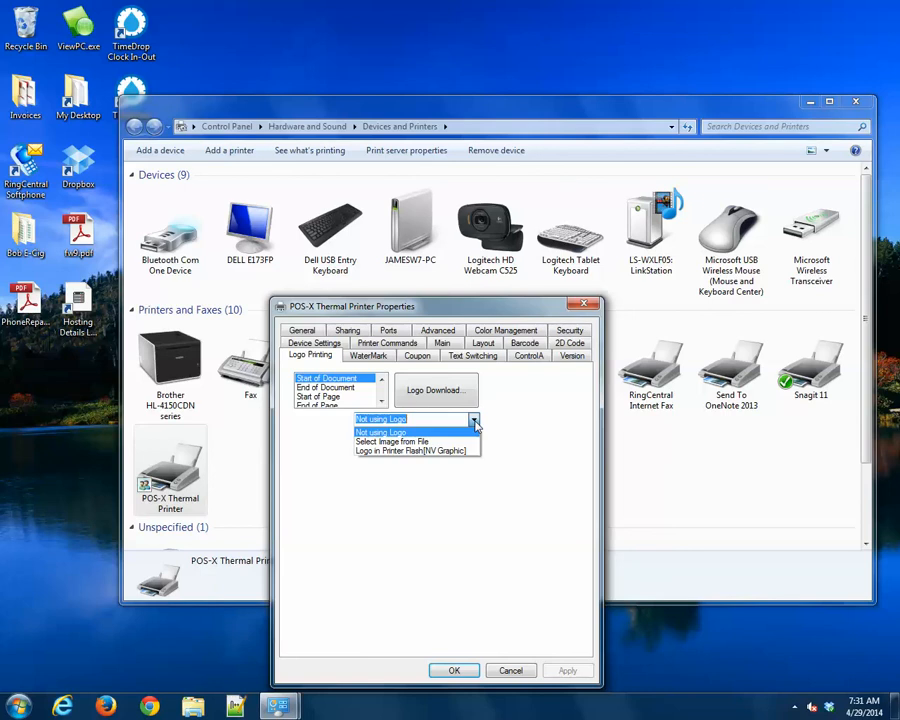
mouse_move(410, 450)
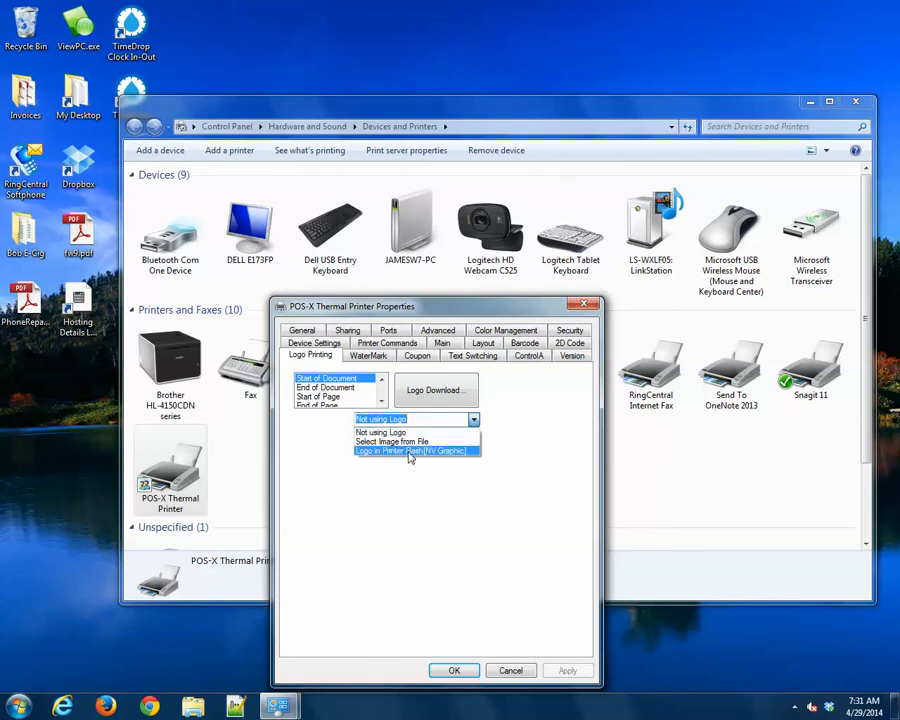
mouse_move(416, 442)
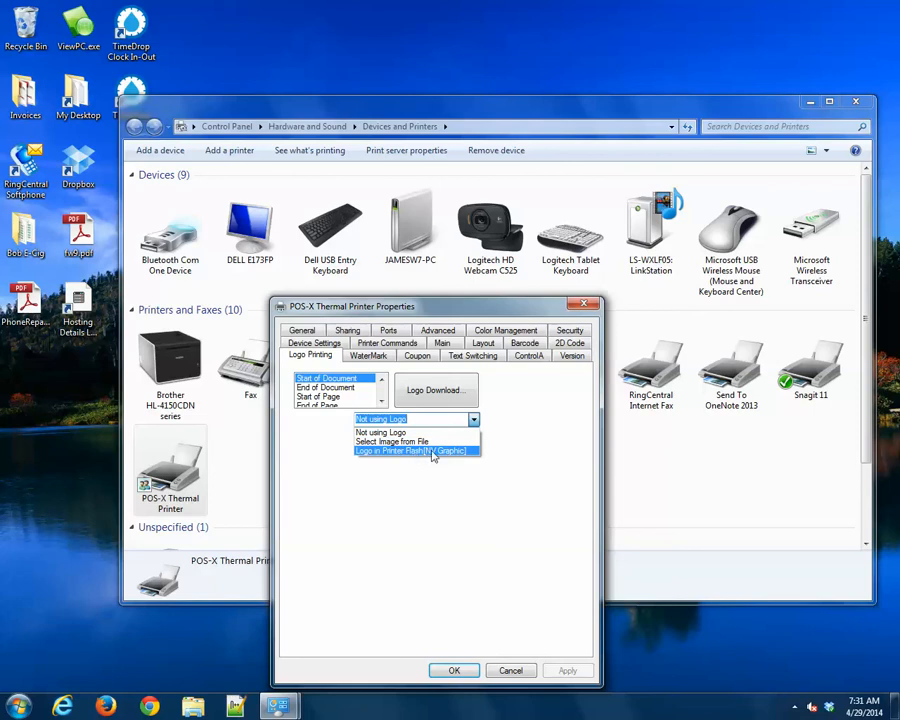
click(410, 452)
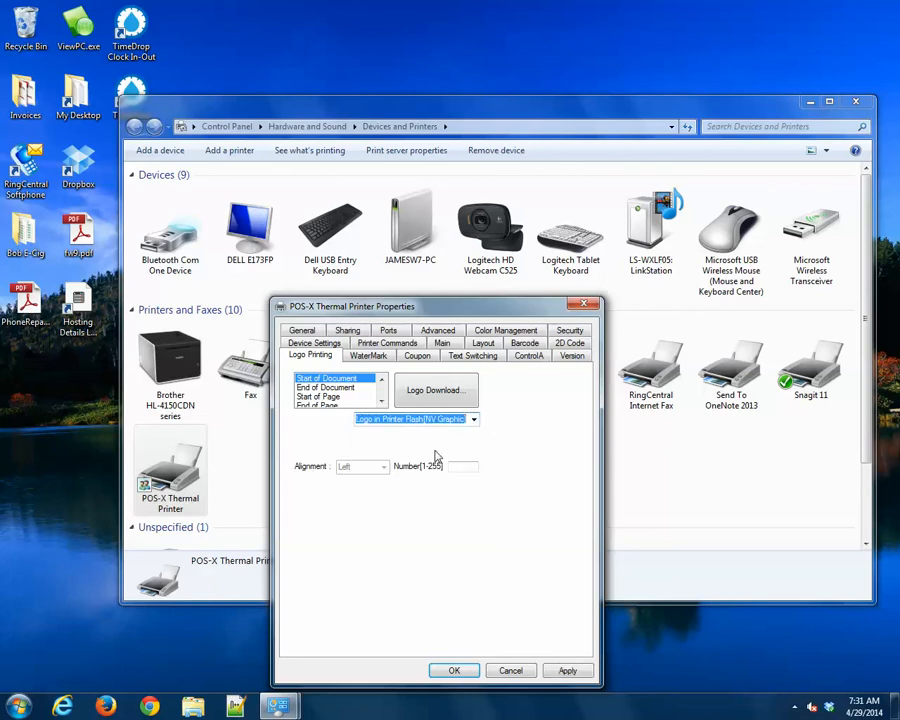
click(464, 468)
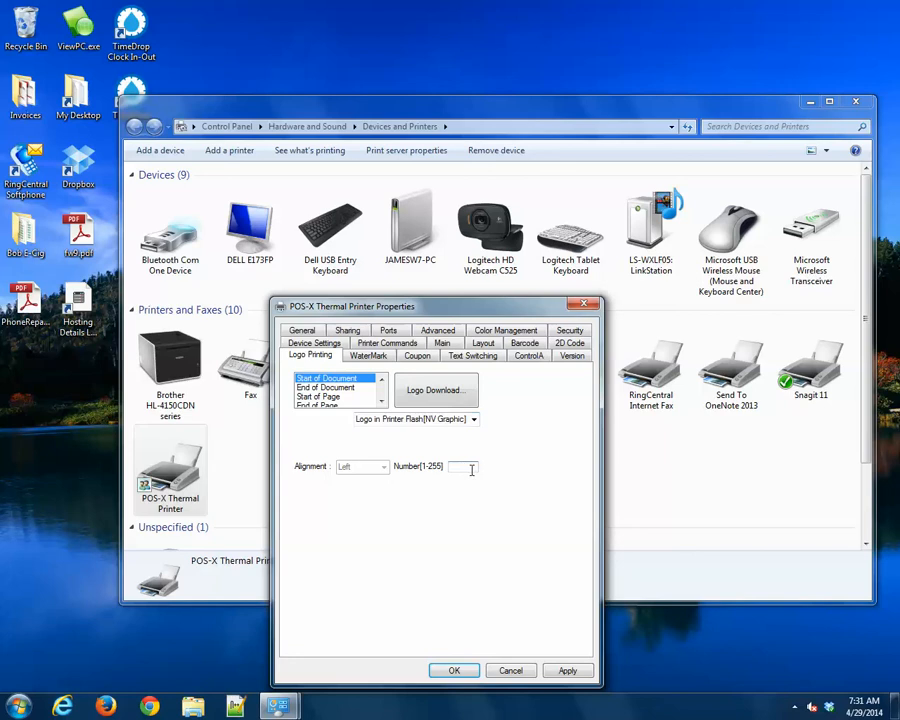
text(1)
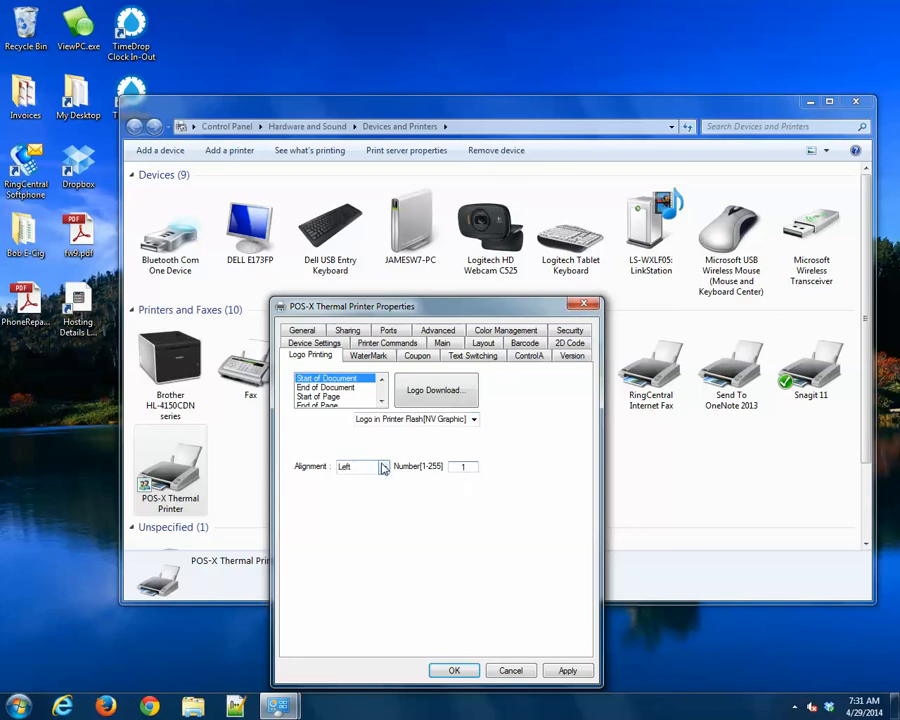
click(384, 468)
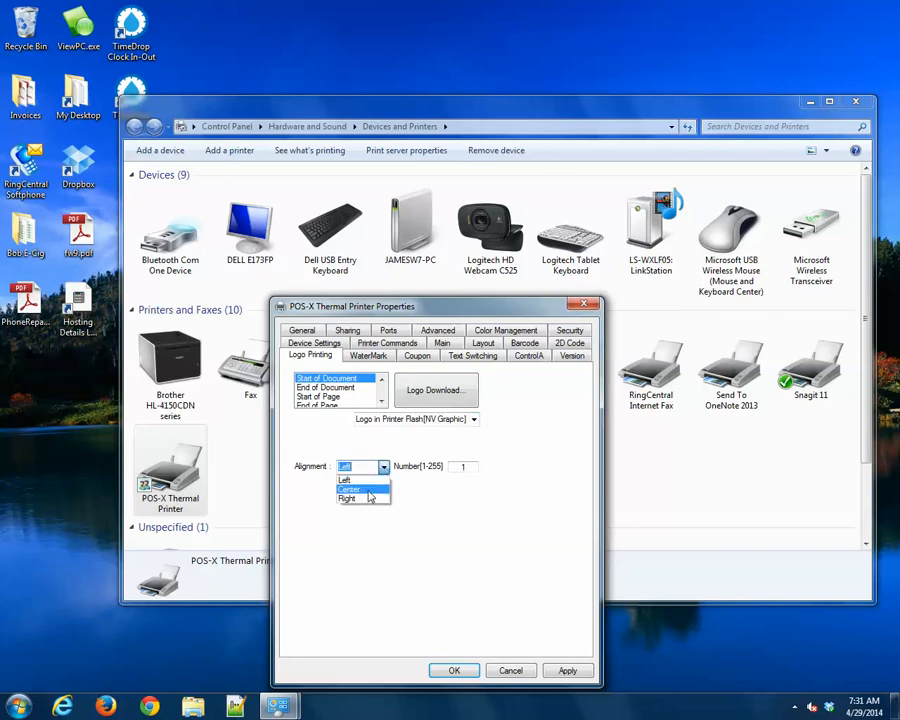
click(348, 488)
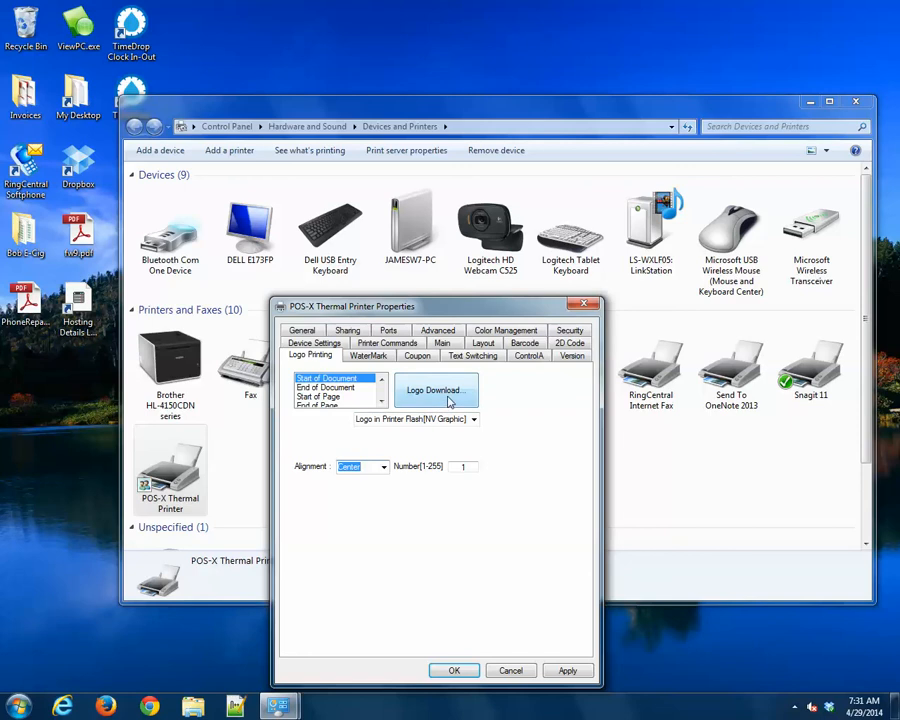
Step: In the Logo Utility, load lh-logo.bmp from the Pictures > lothill folder into the logo list
click(436, 390)
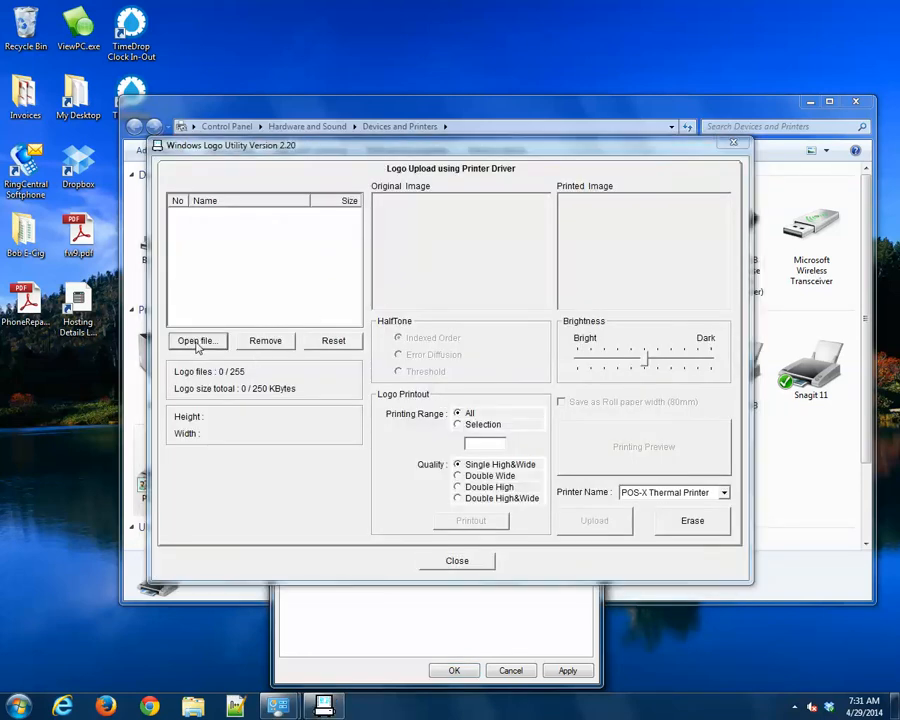
click(196, 340)
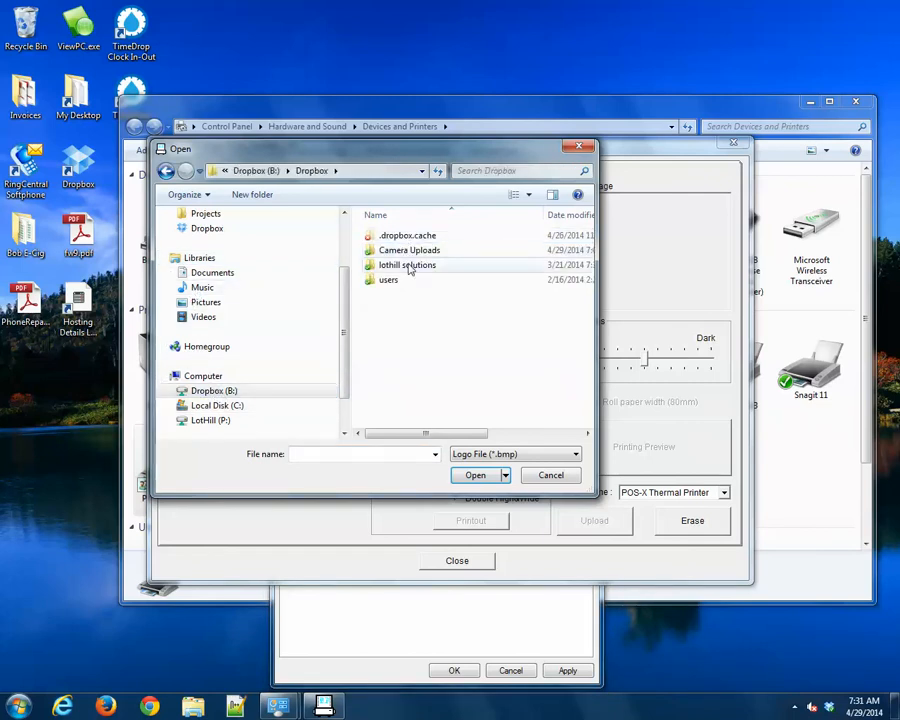
double_click(408, 264)
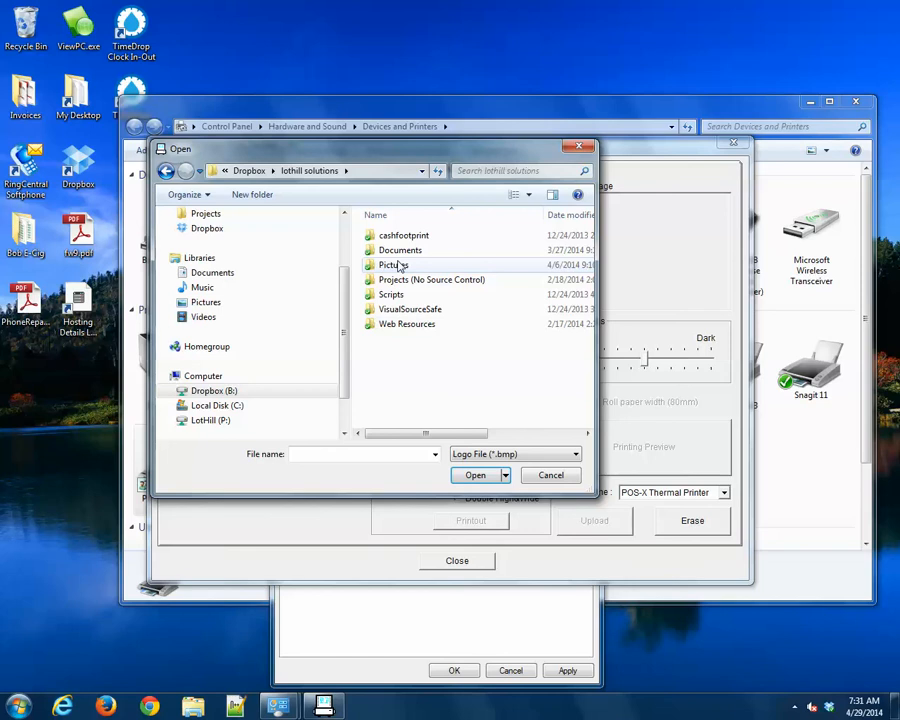
mouse_move(404, 270)
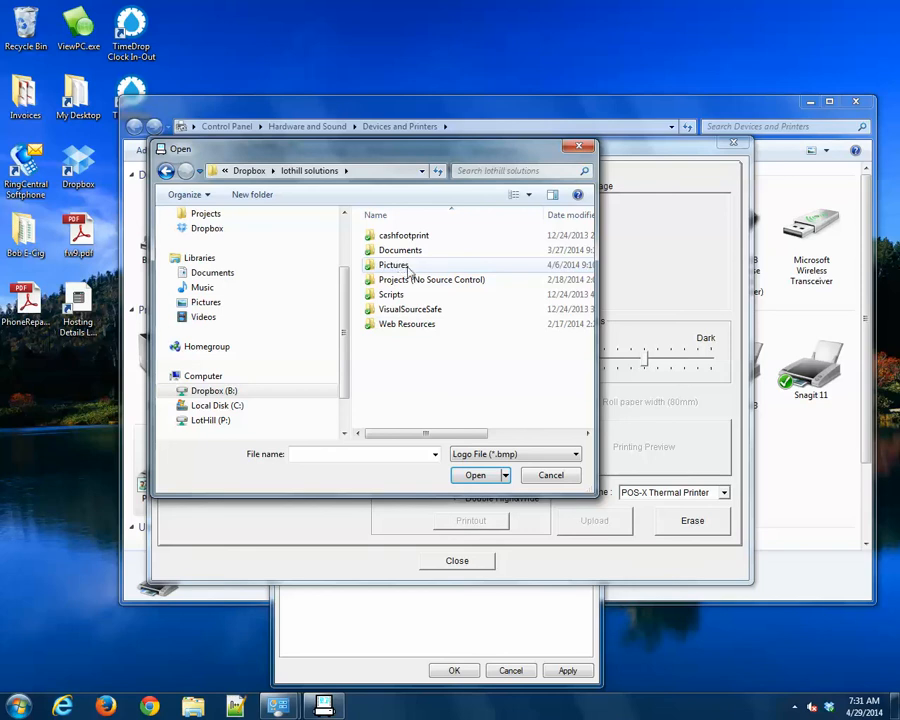
double_click(392, 264)
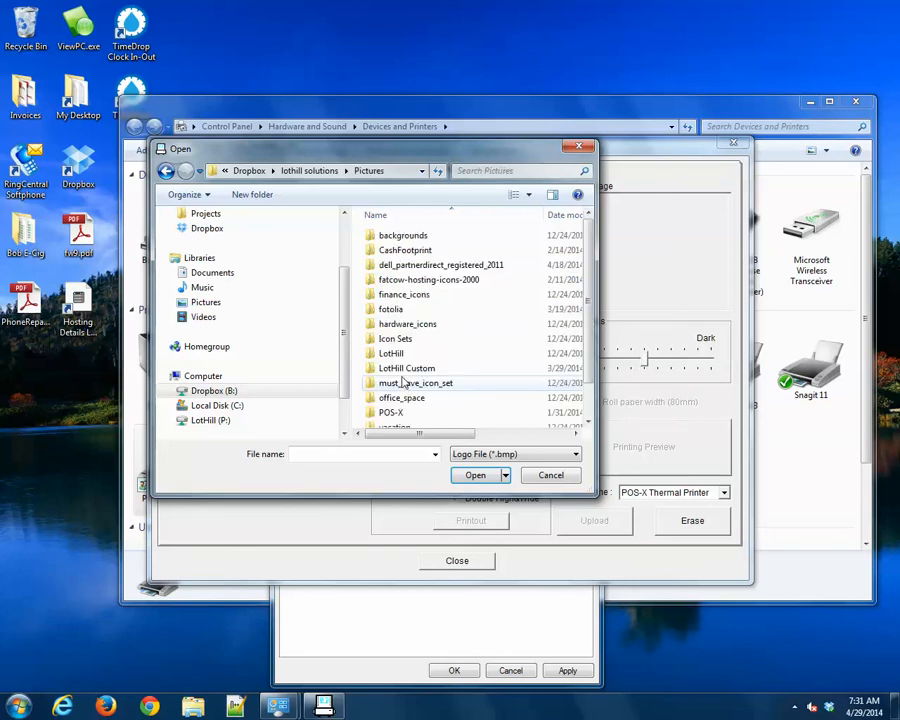
double_click(392, 352)
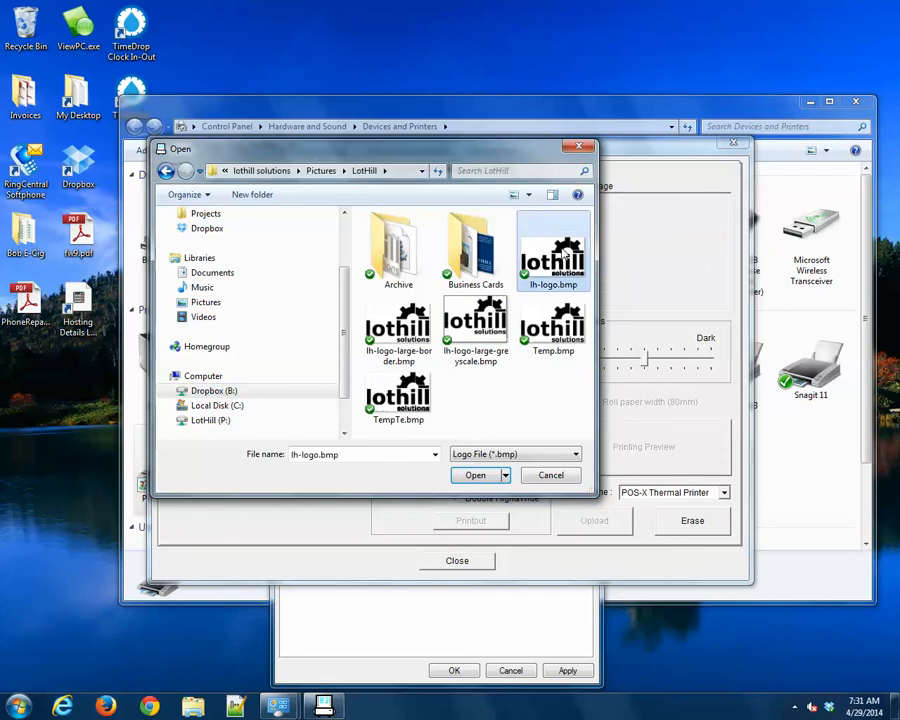
click(474, 476)
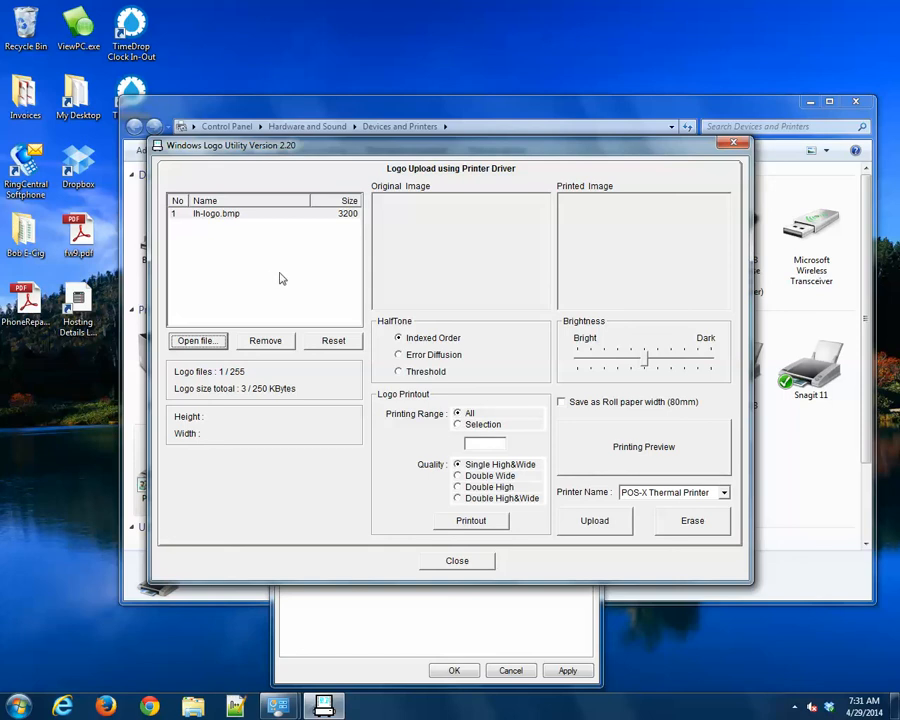
mouse_move(252, 238)
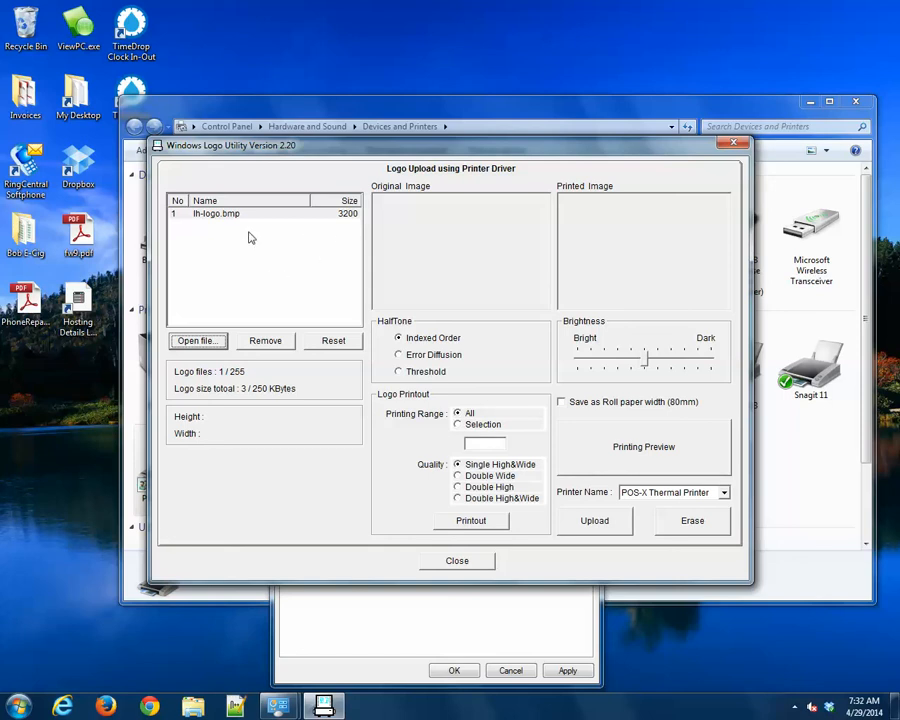
mouse_move(600, 520)
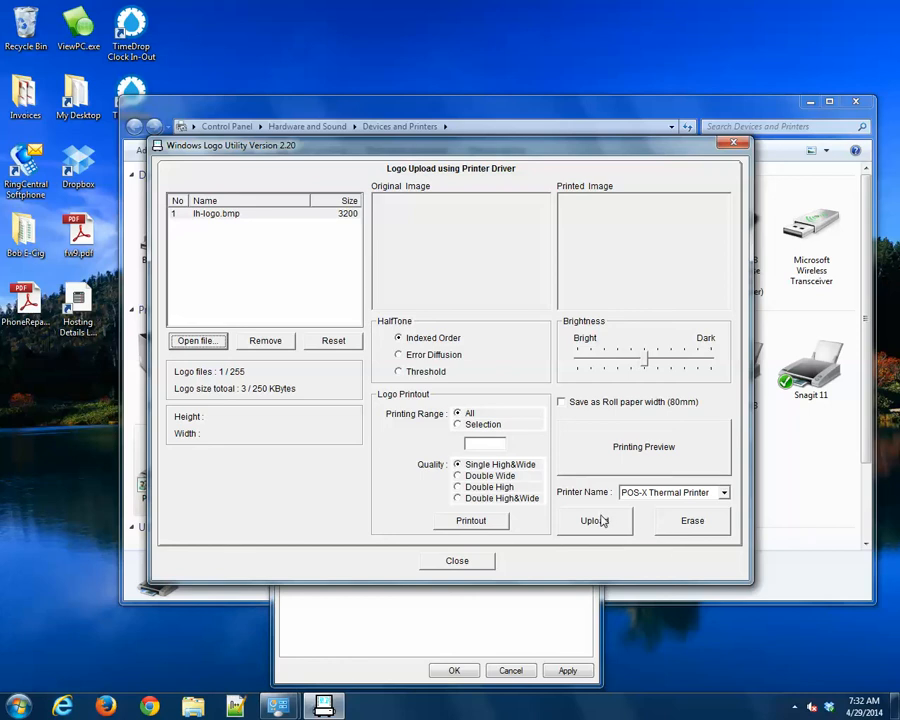
Step: Upload lh-logo.bmp to the printer's NV memory and dismiss the upload-finished message
click(594, 520)
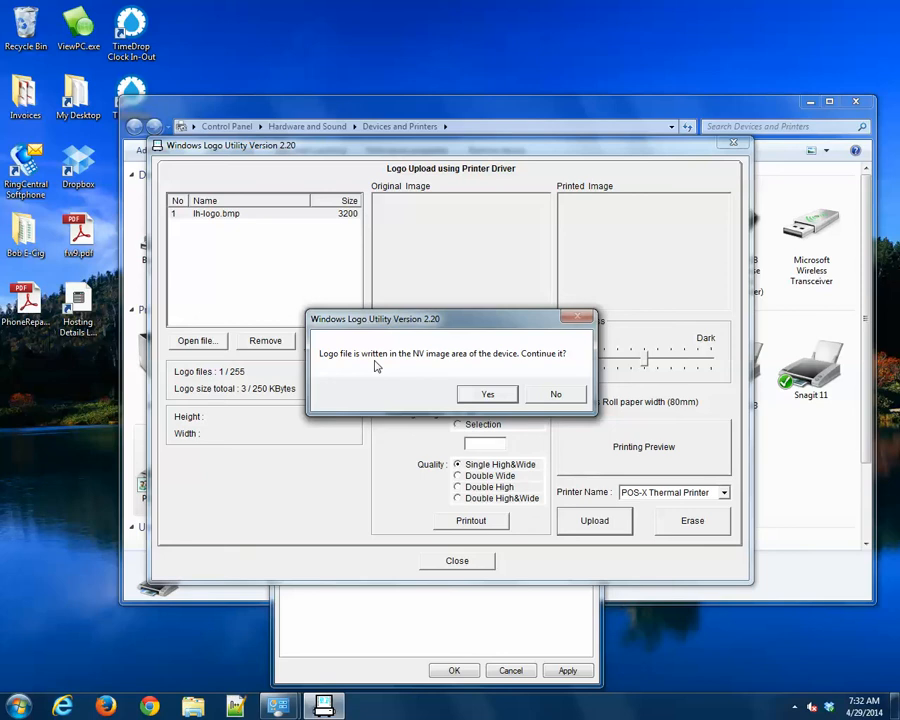
click(488, 392)
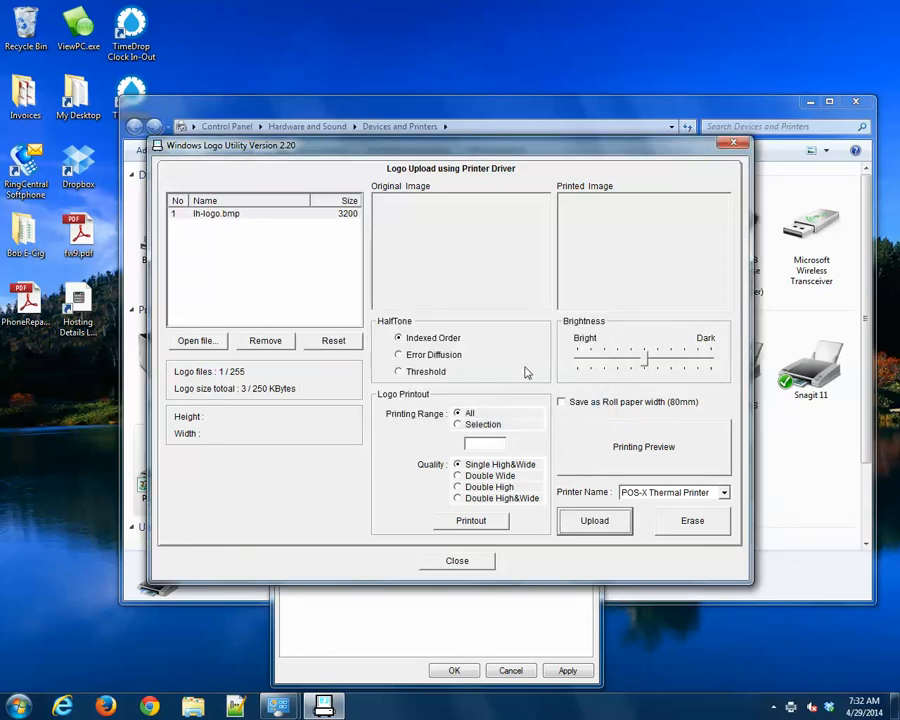
mouse_move(538, 364)
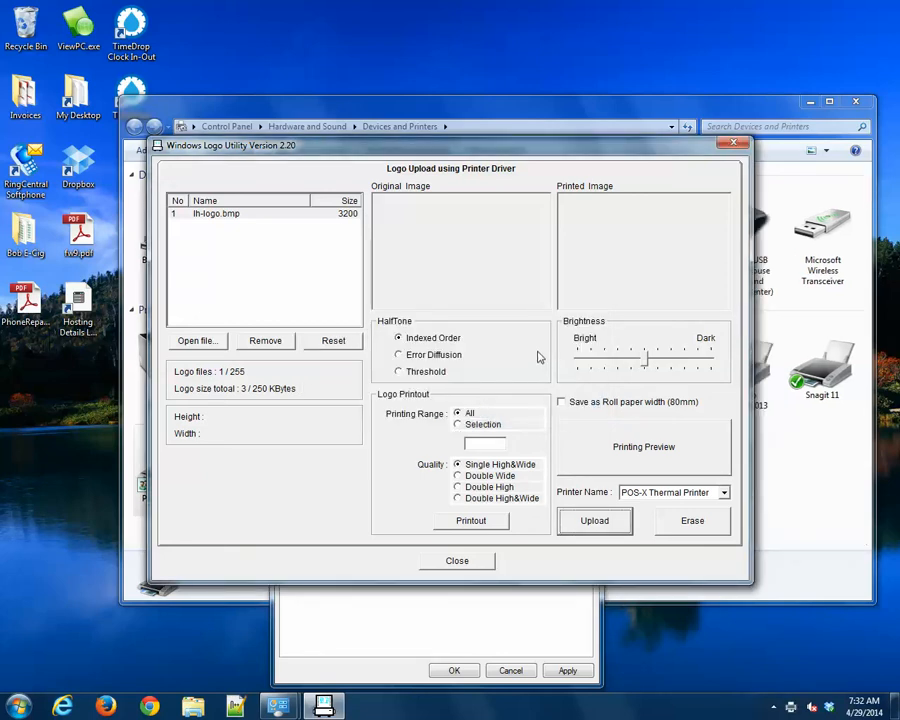
click(594, 520)
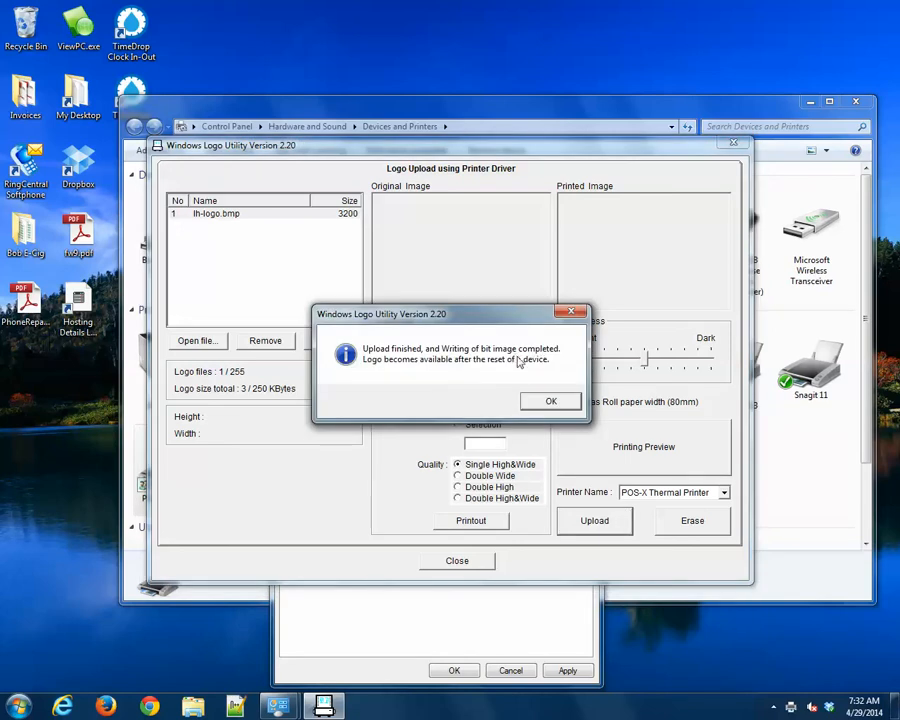
mouse_move(552, 396)
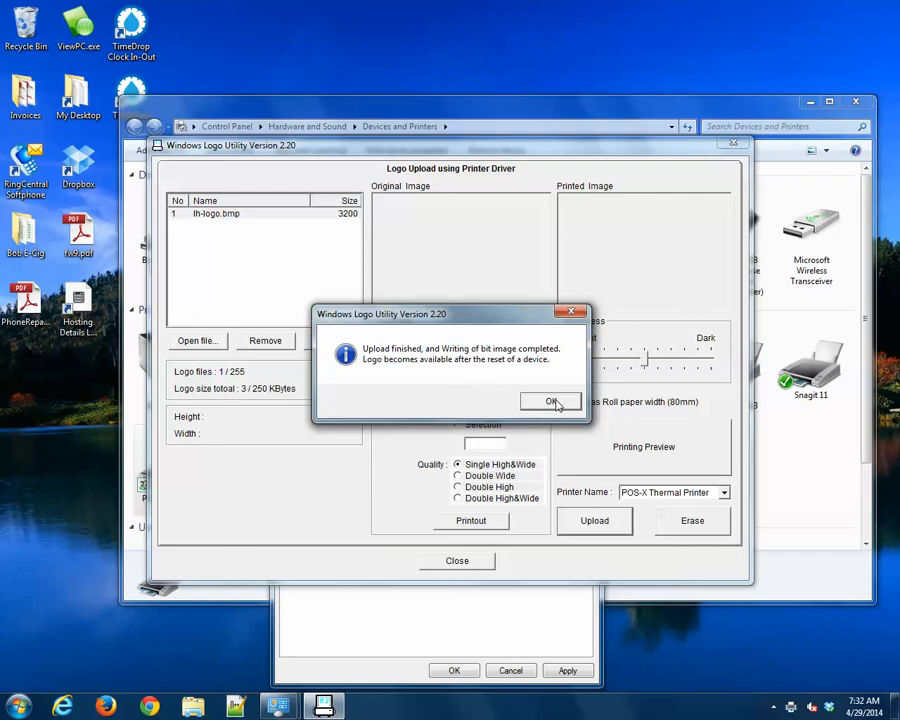
click(552, 400)
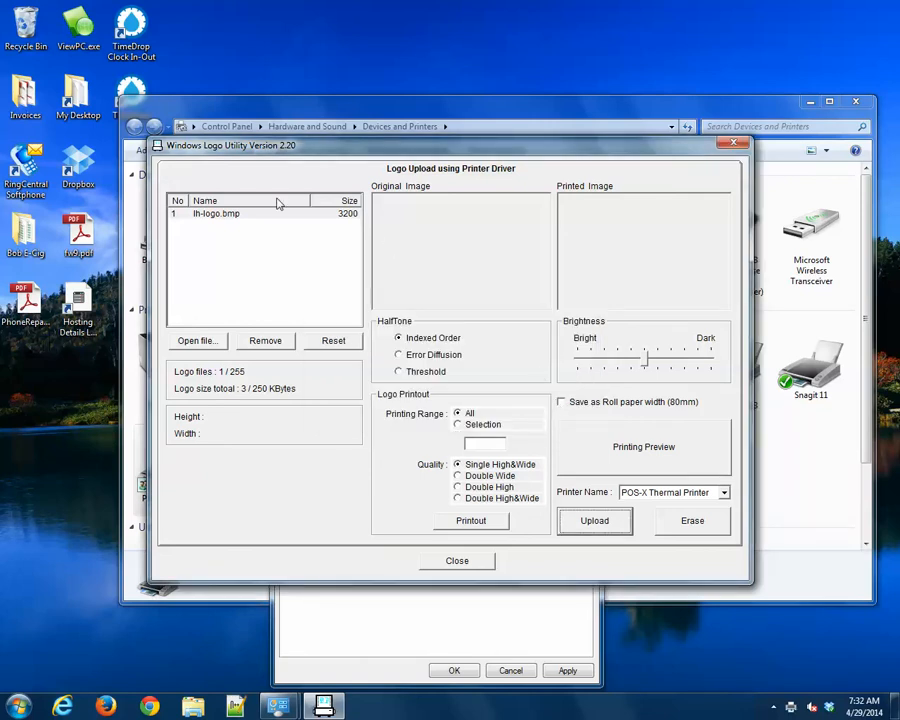
Step: Preview lh-logo.bmp in the list, then close the Logo Utility
click(216, 212)
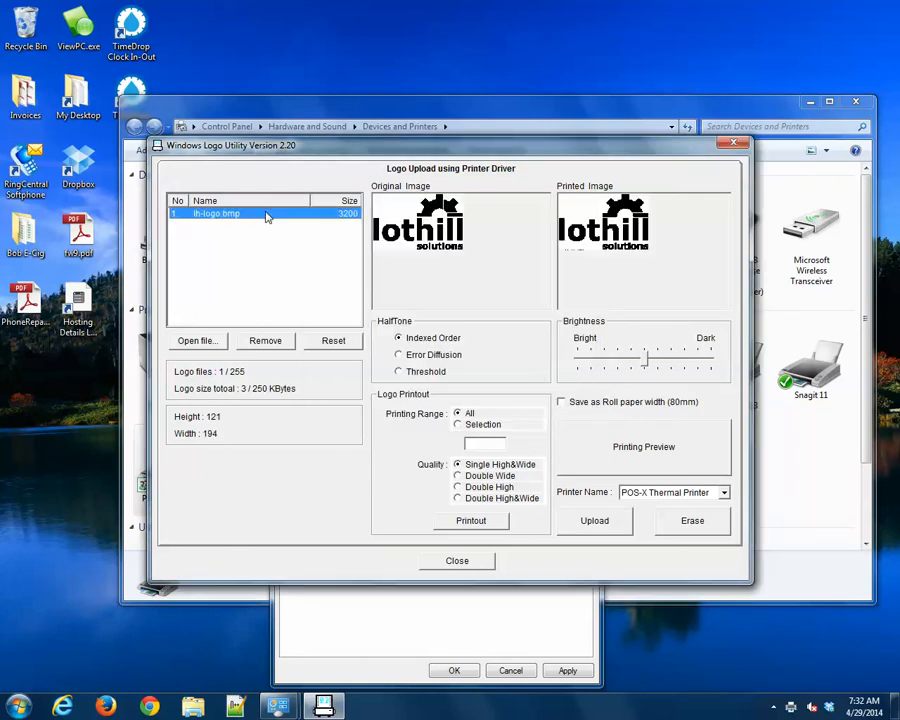
mouse_move(504, 280)
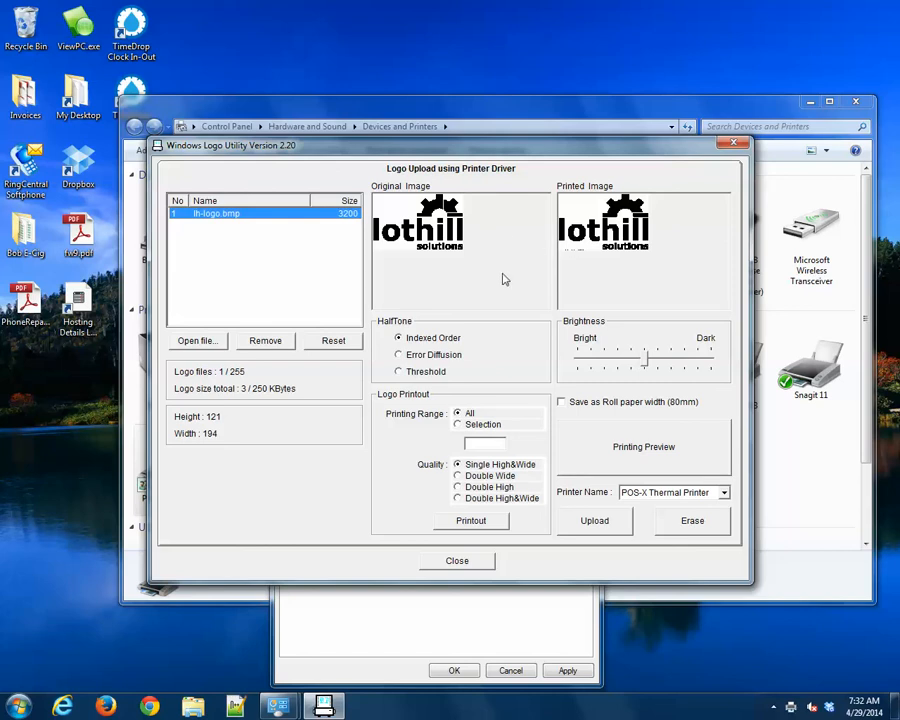
mouse_move(616, 456)
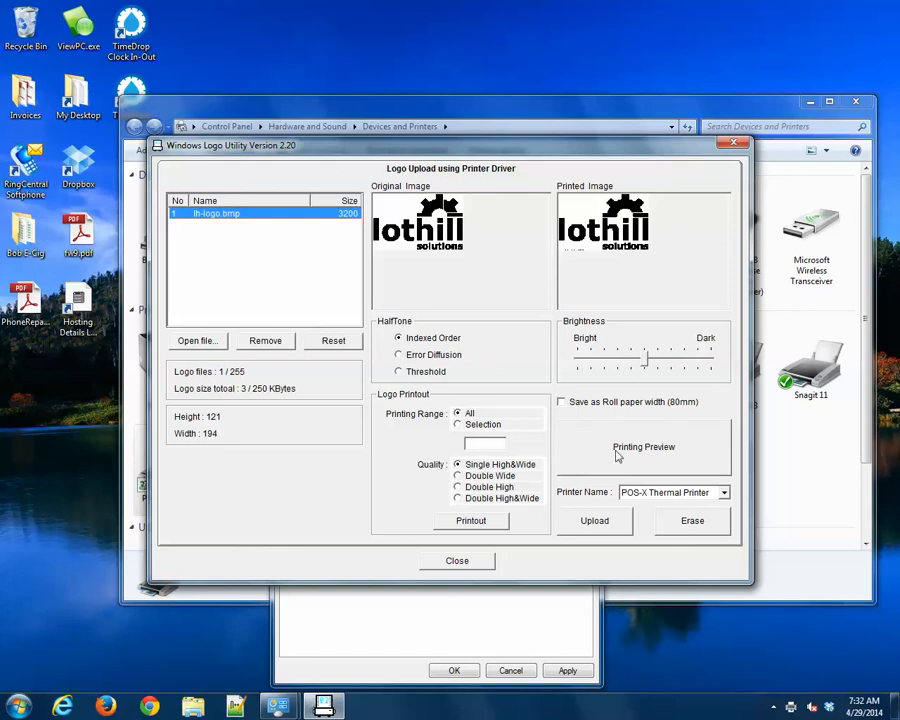
mouse_move(694, 536)
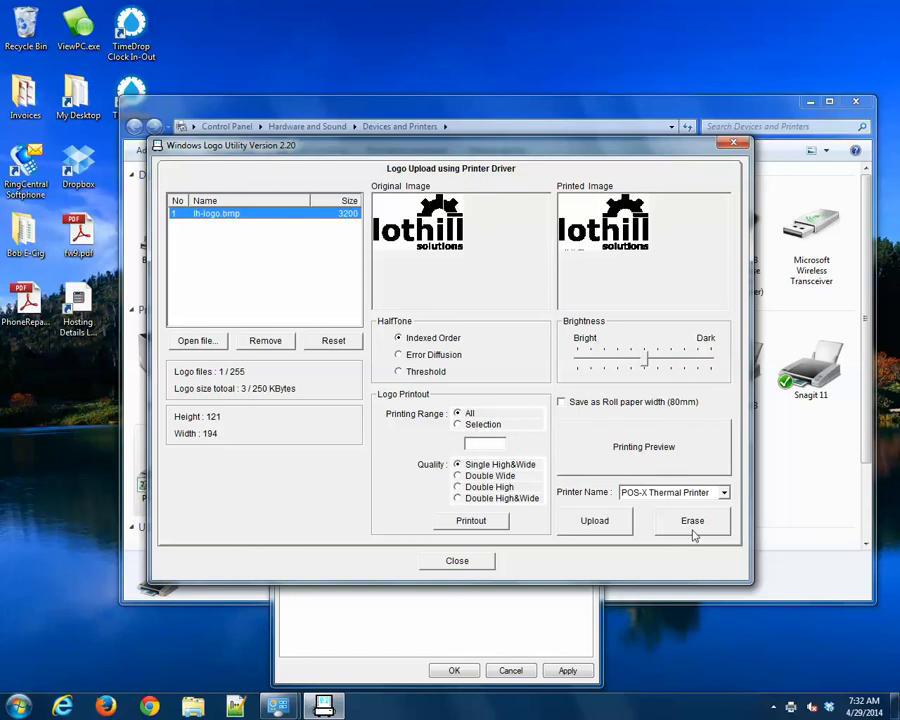
mouse_move(504, 516)
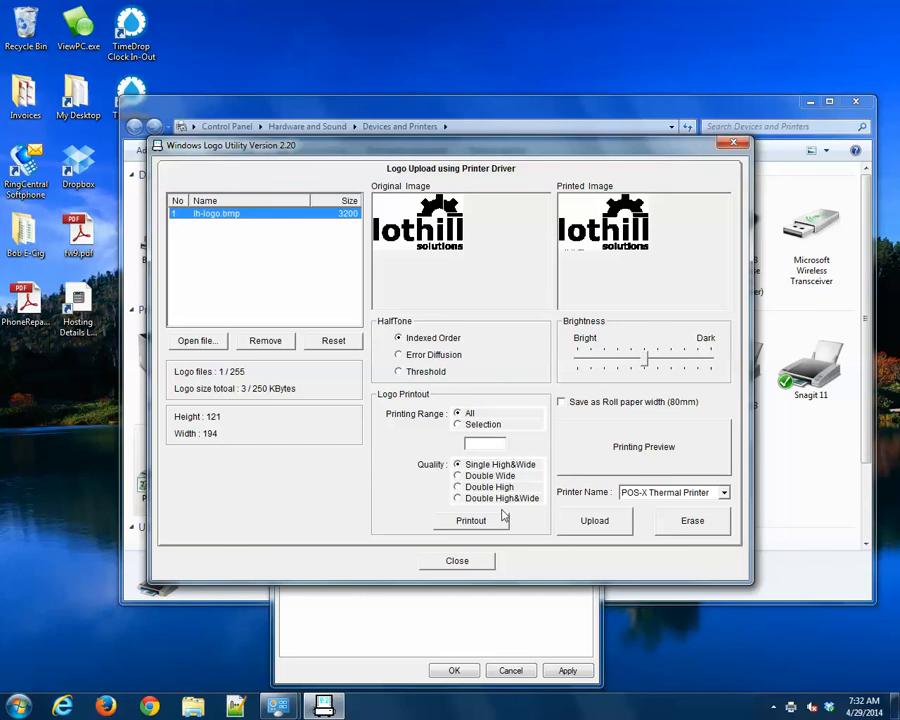
click(456, 560)
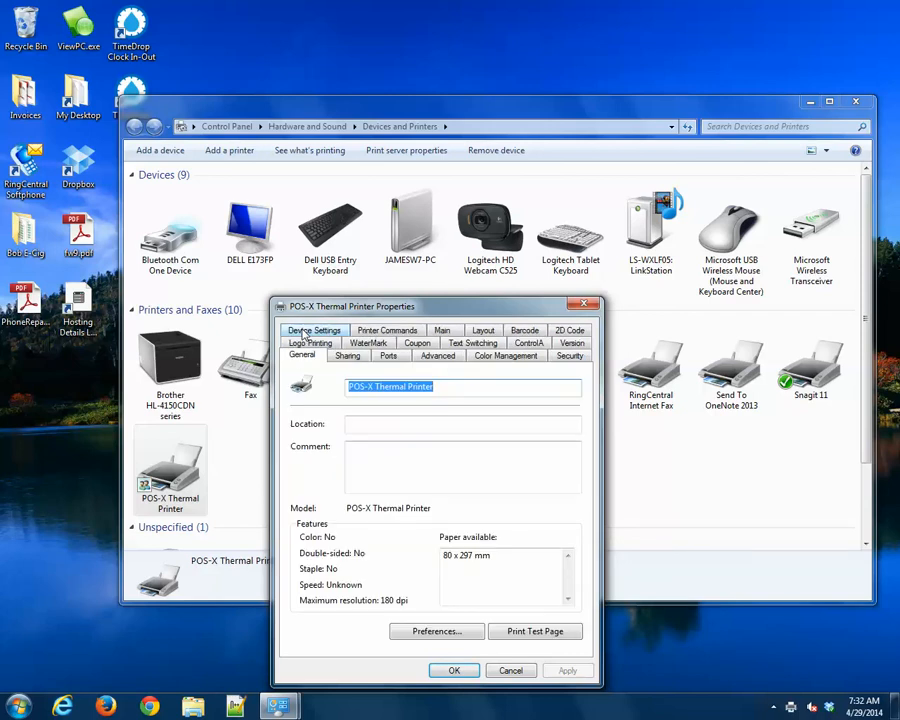
Step: Send a test page to the POS-X Thermal Printer from Printer properties and dismiss the notice
click(512, 670)
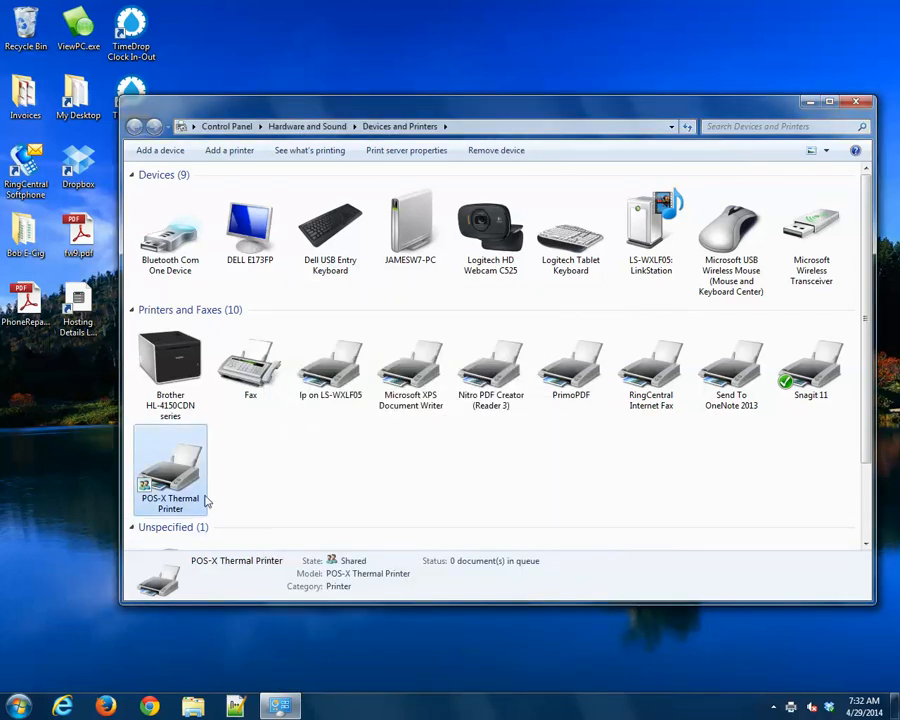
right_click(170, 470)
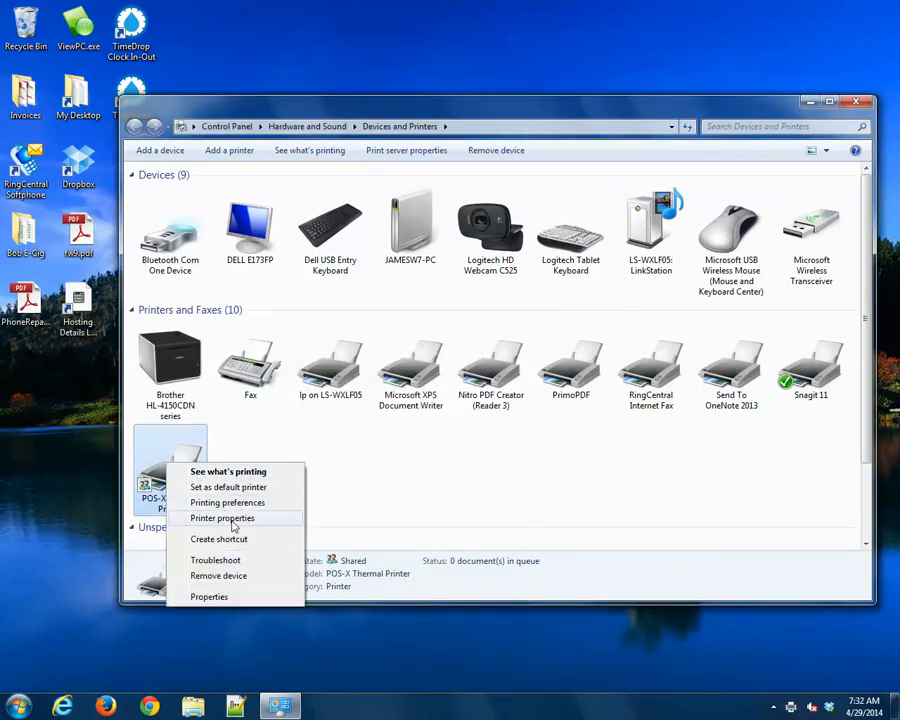
click(222, 518)
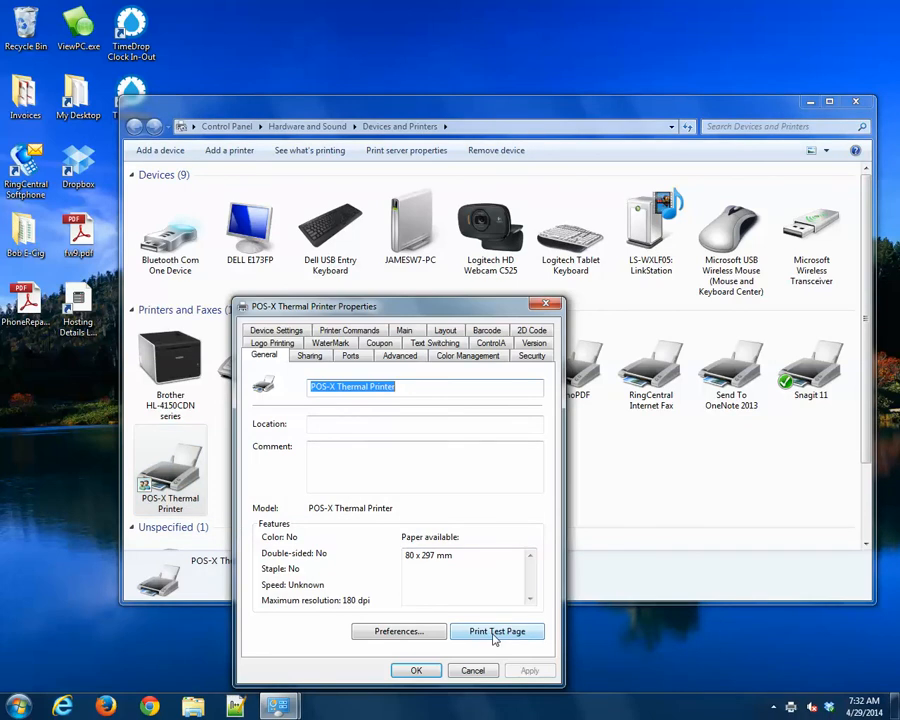
click(496, 632)
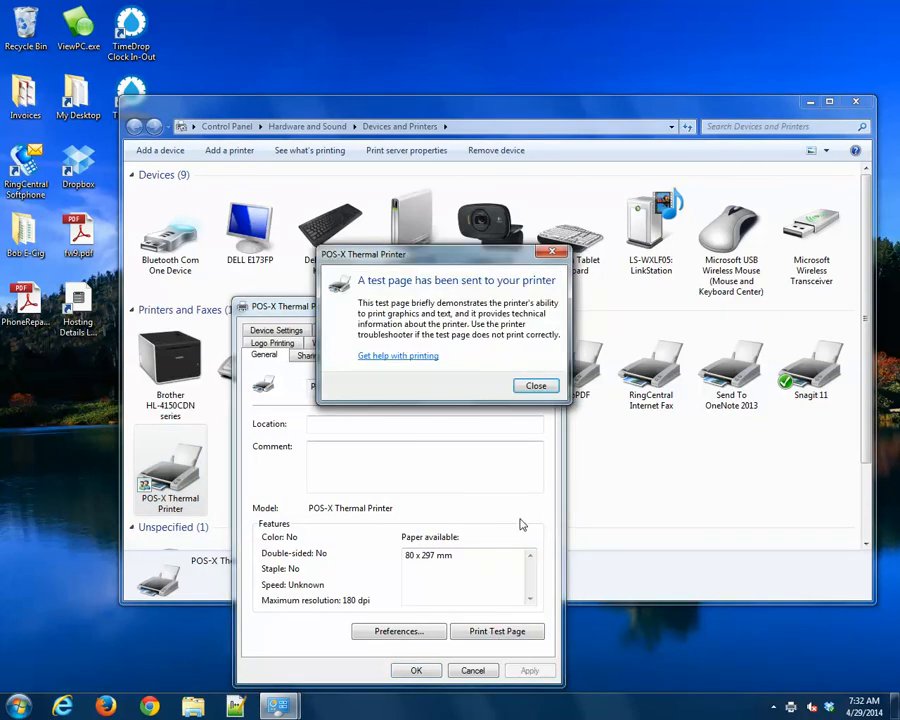
mouse_move(520, 488)
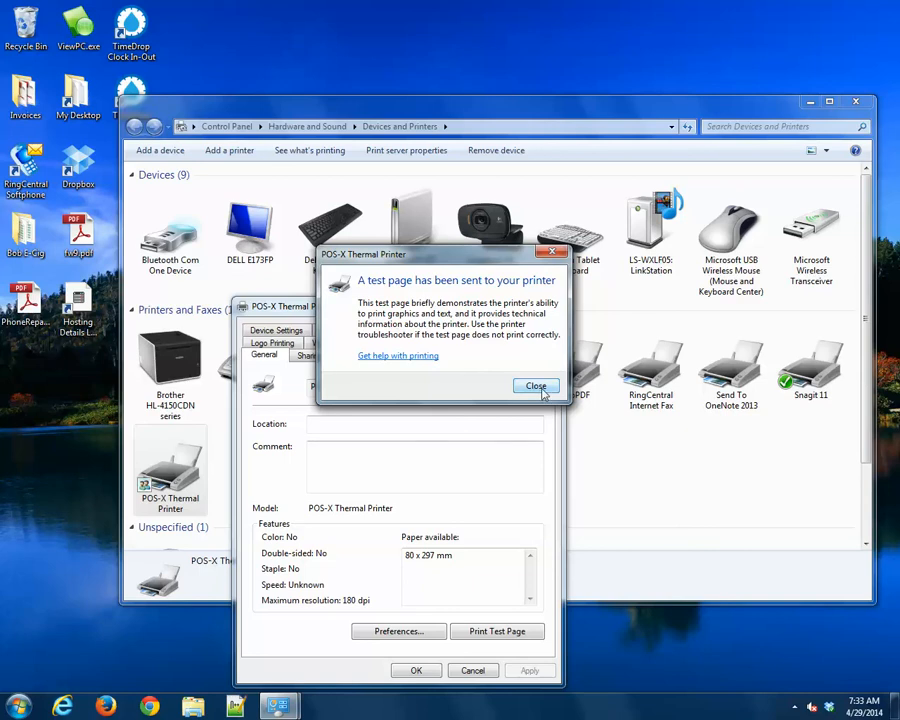
click(536, 386)
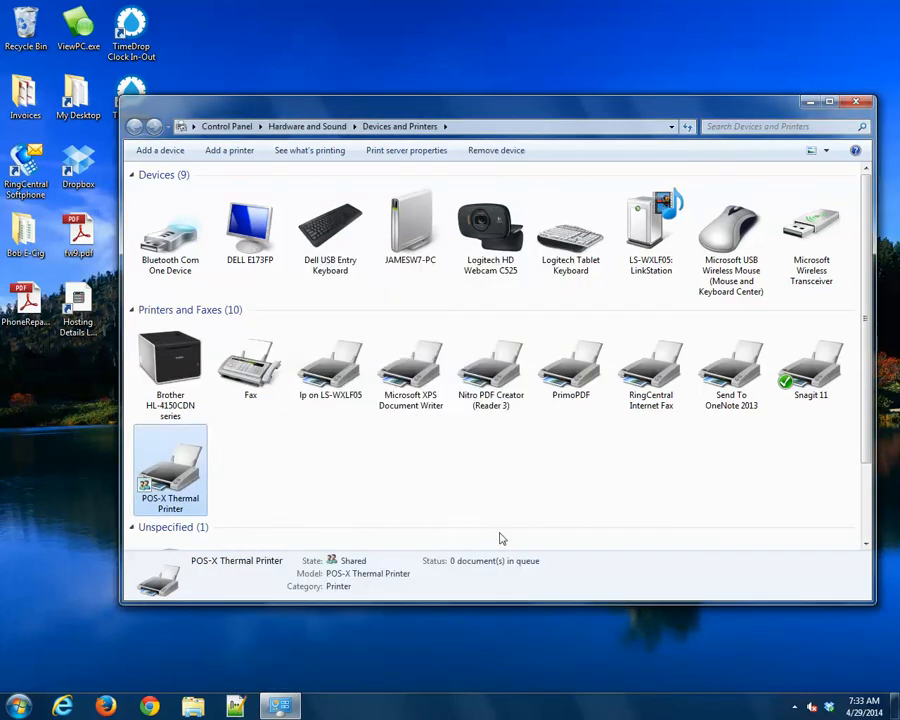
mouse_move(550, 500)
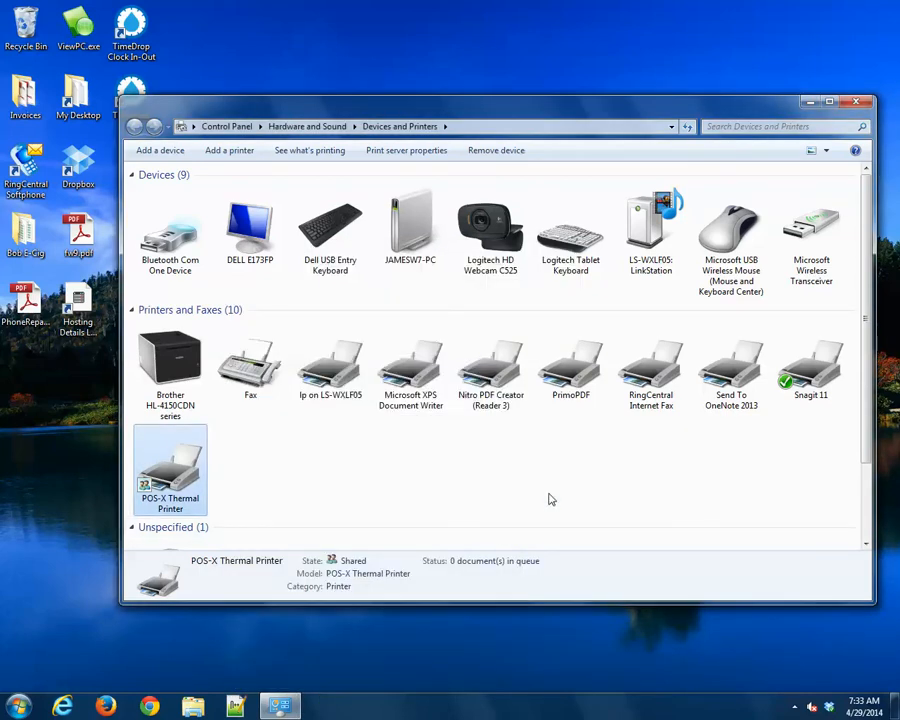